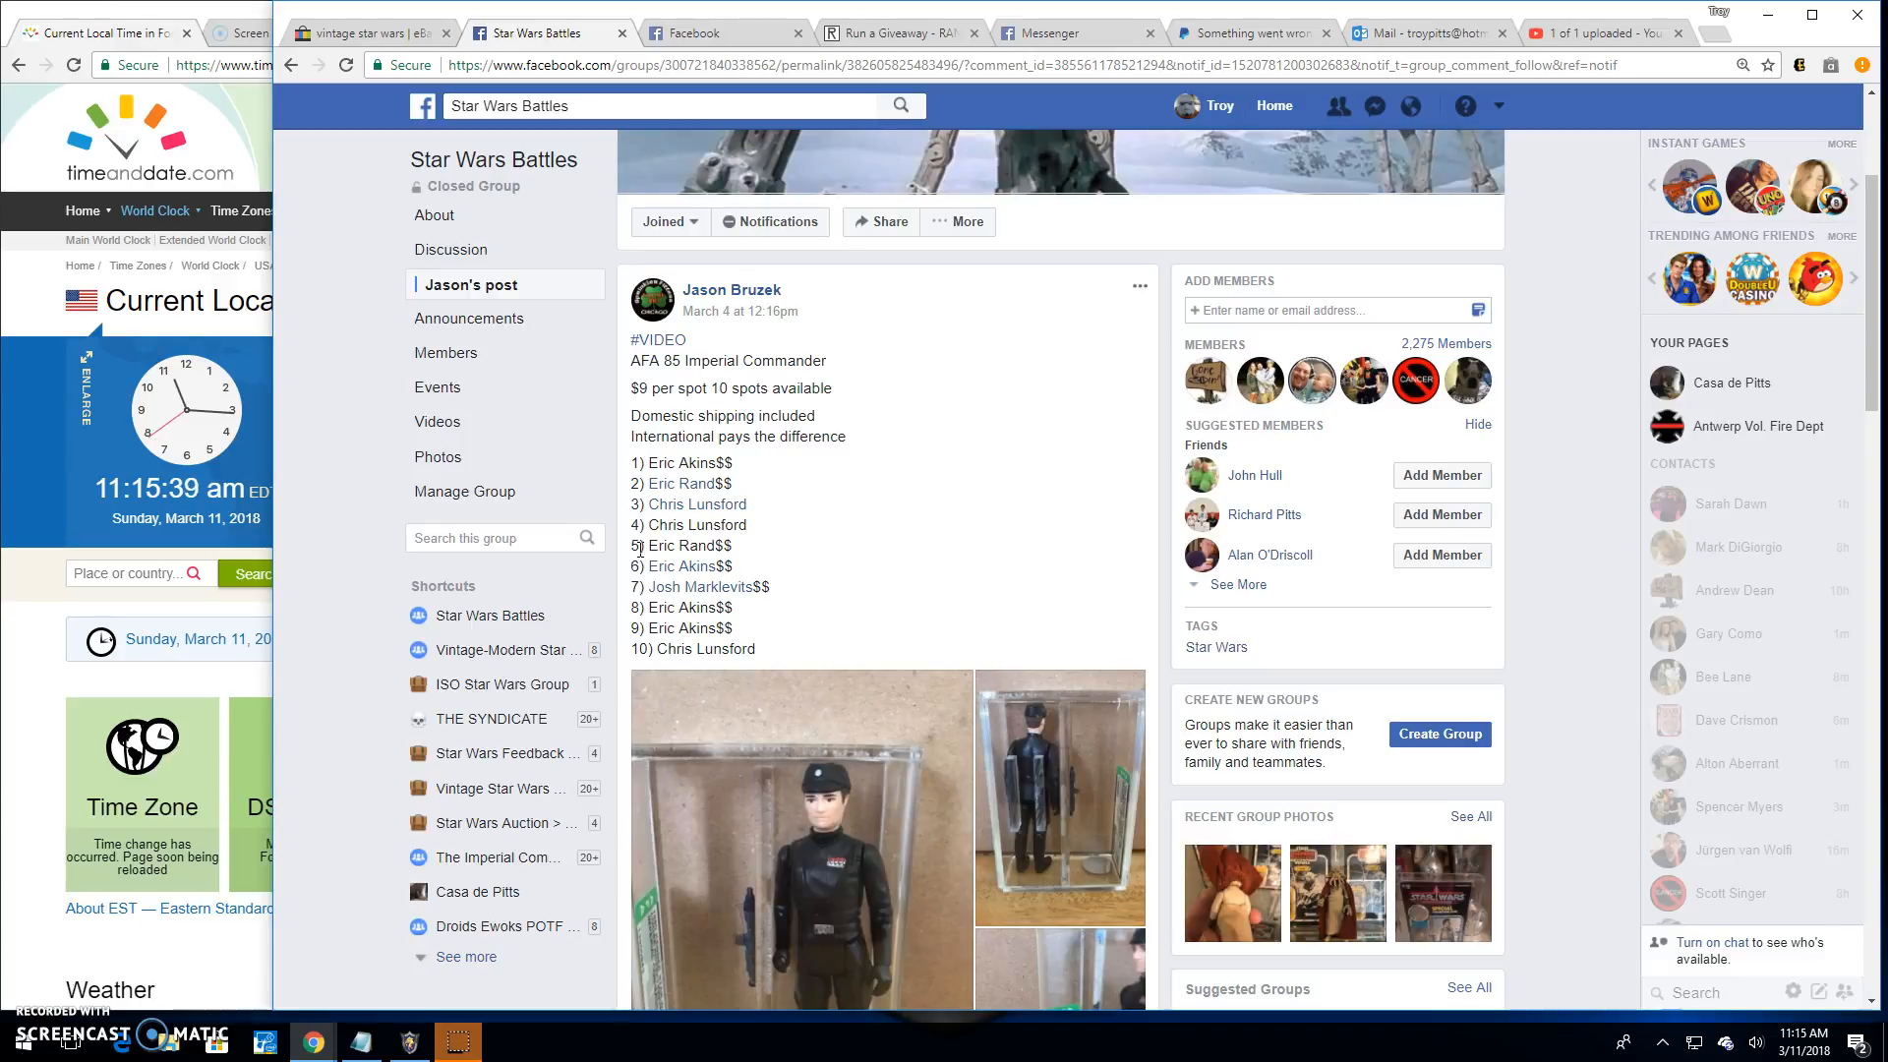
Step: Post a 'Live! 1115 am' comment under Jason's Imperial Commander giveaway post
scroll(down, 3)
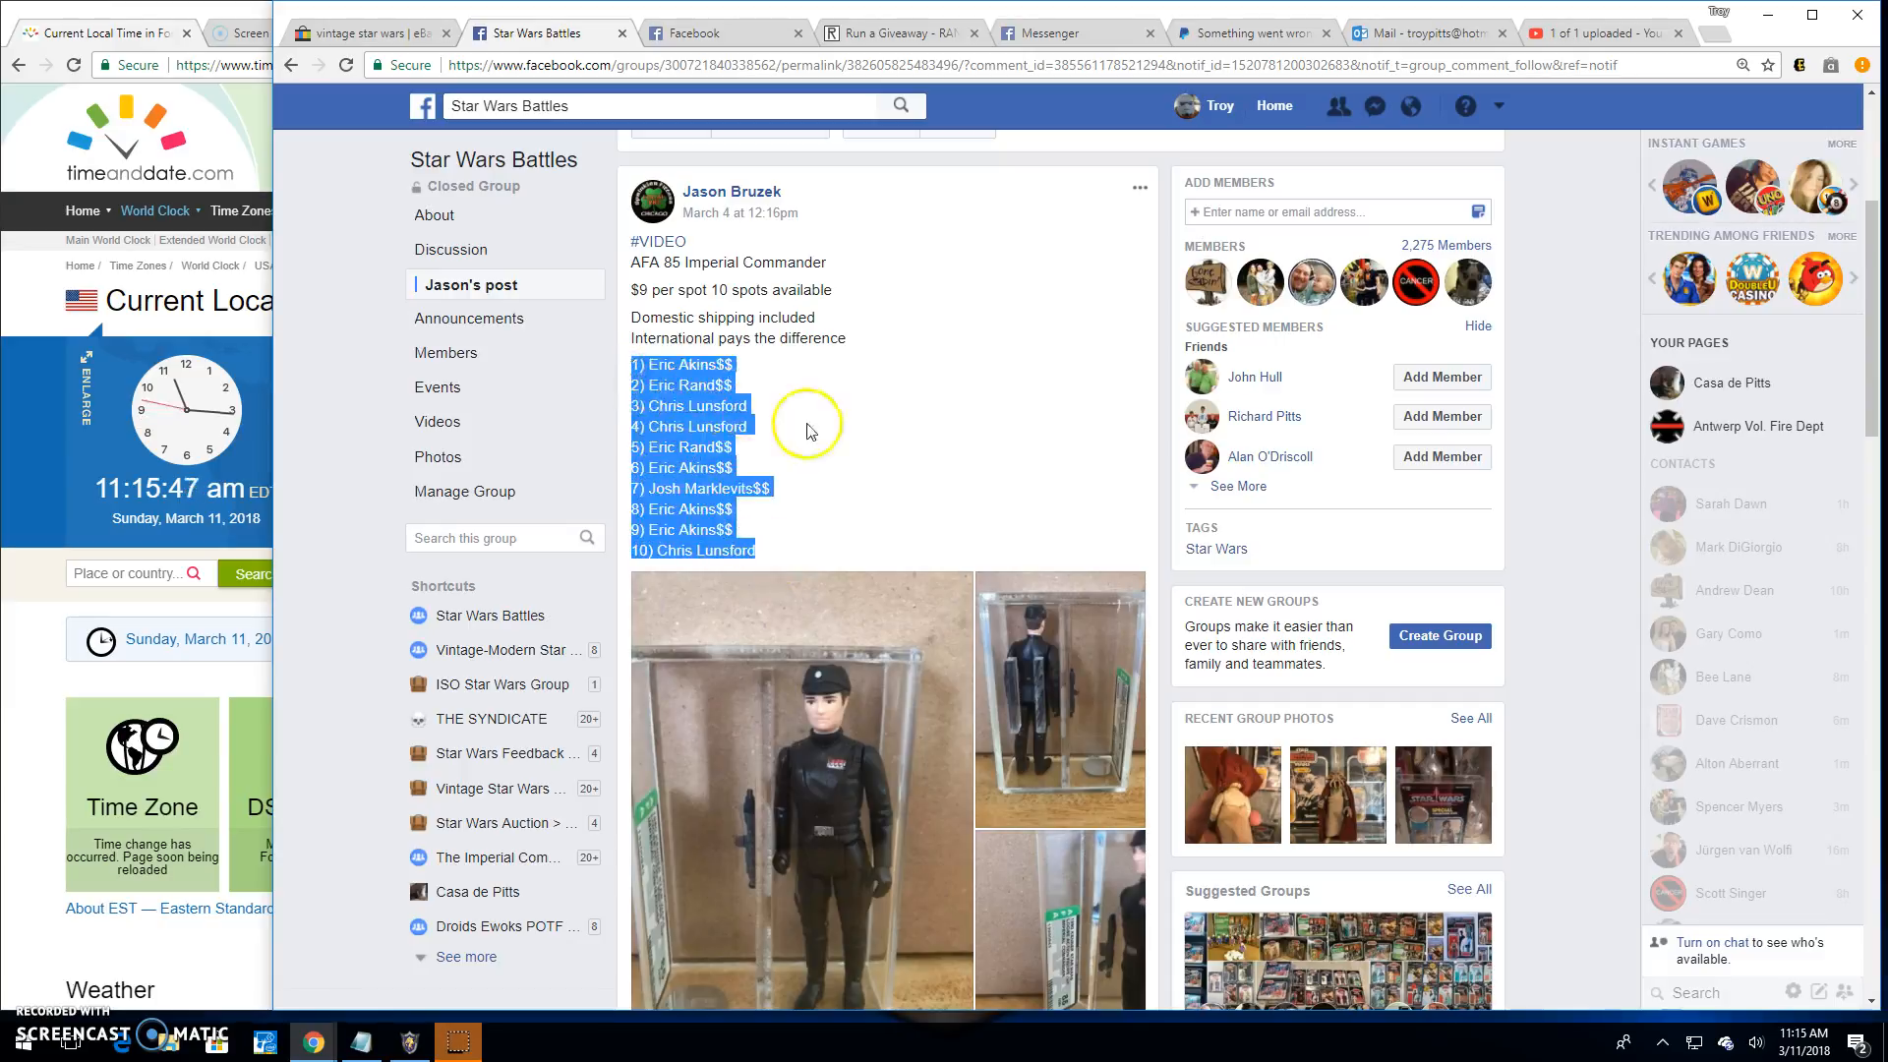
scroll(down, 3)
text(Live! 1115 am)
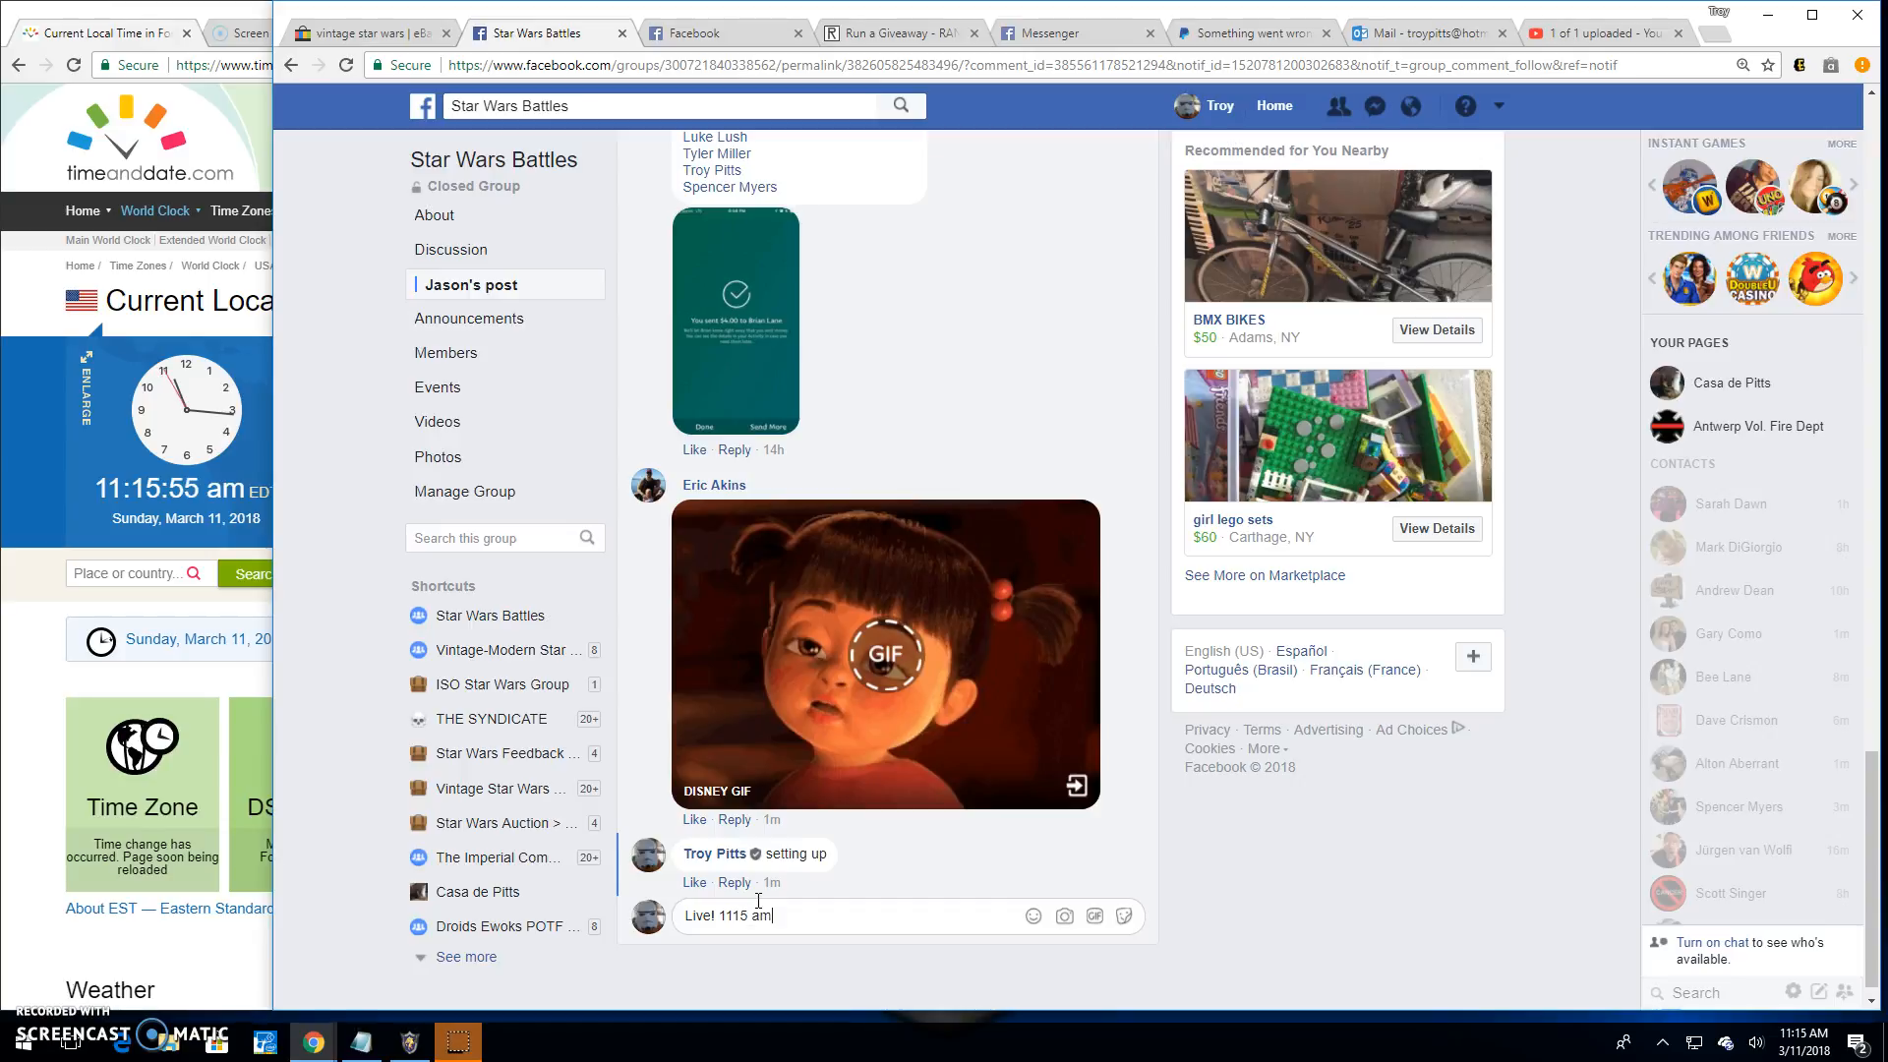
key(enter)
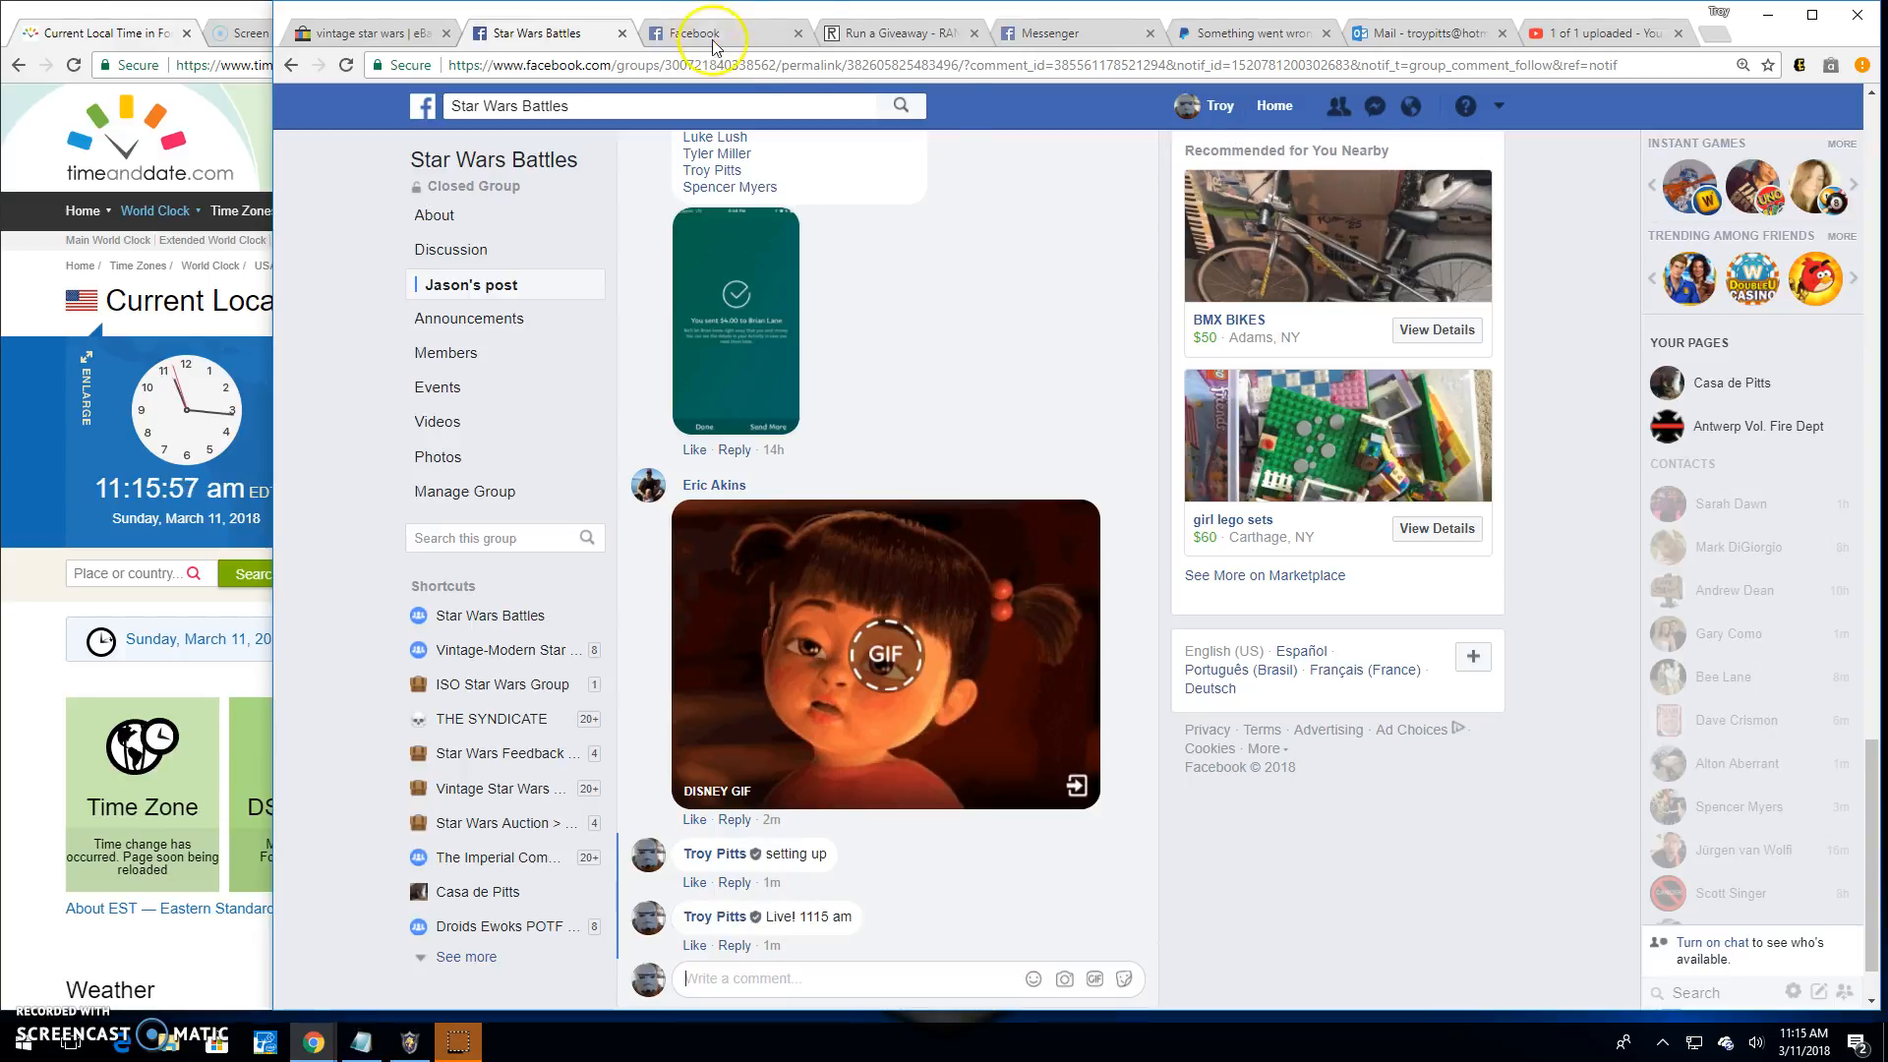
Step: Begin the RANDOM.ORG giveaway with a dice roll setting 8 rounds for the ten entries
click(896, 33)
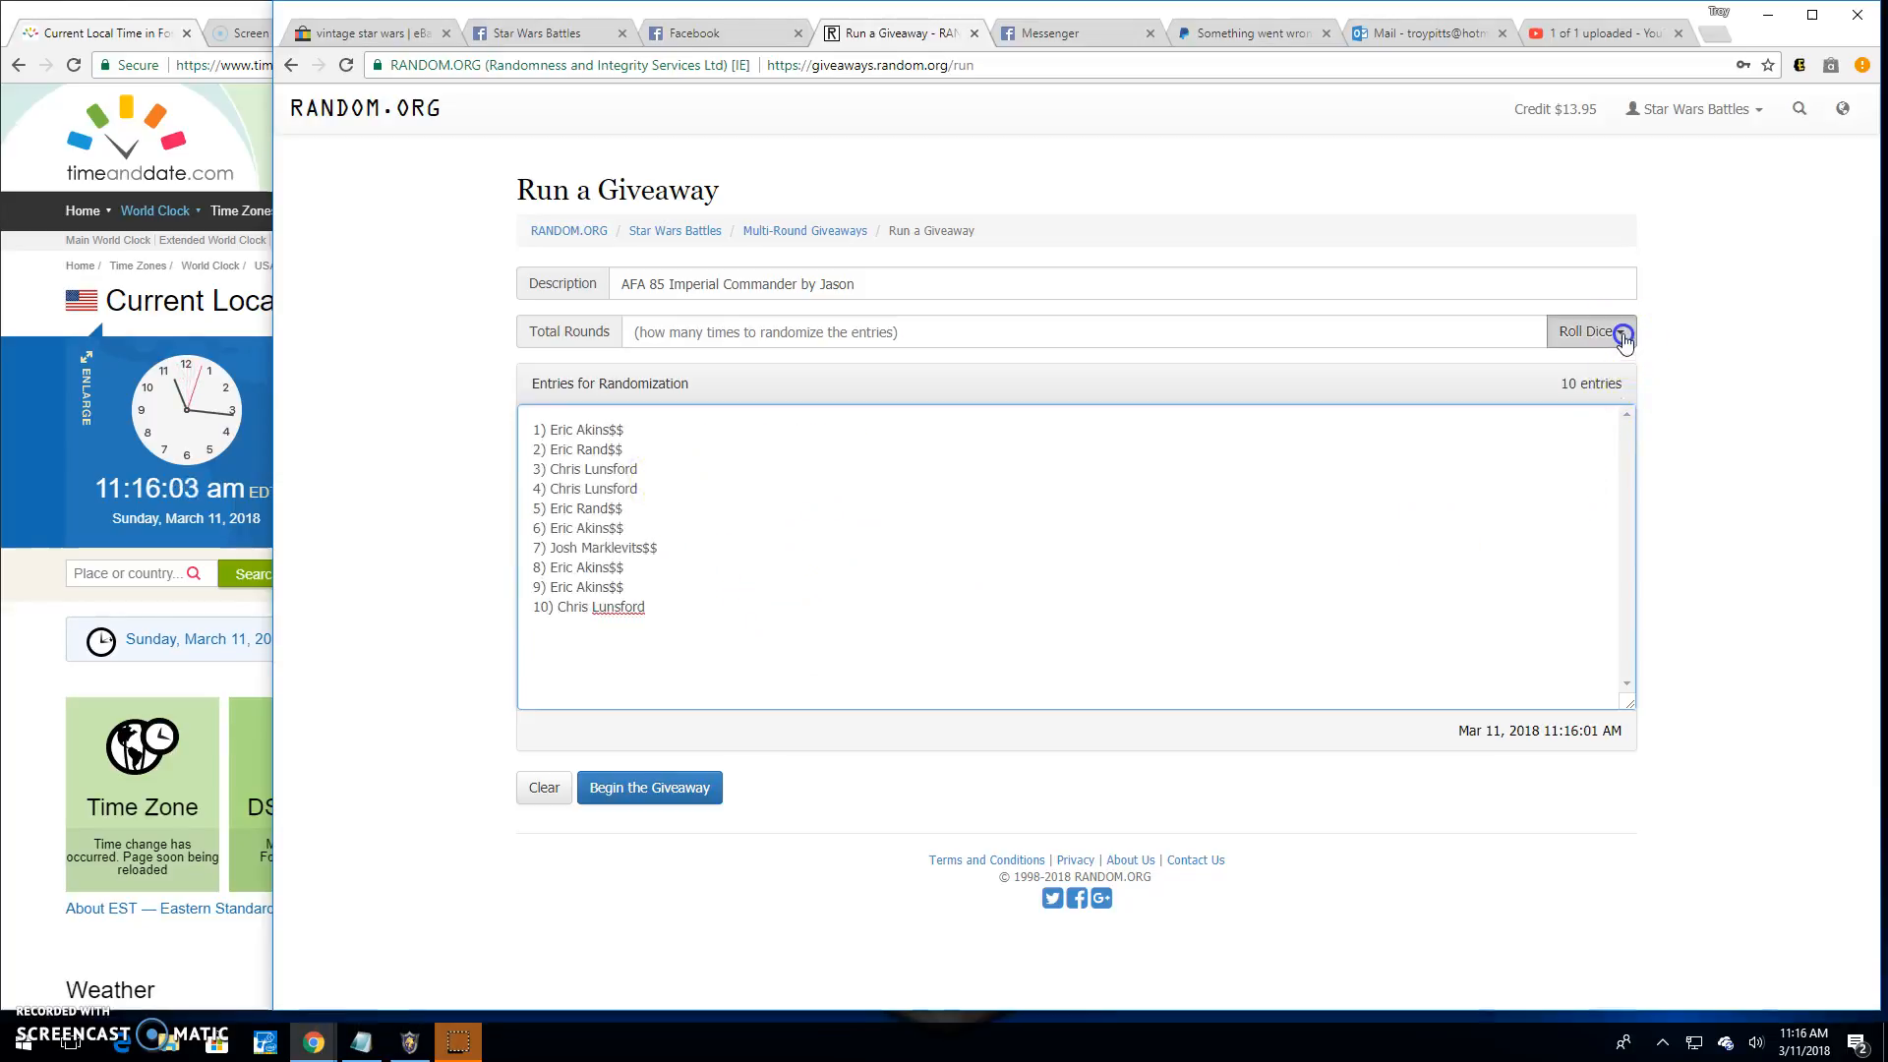
click(1589, 331)
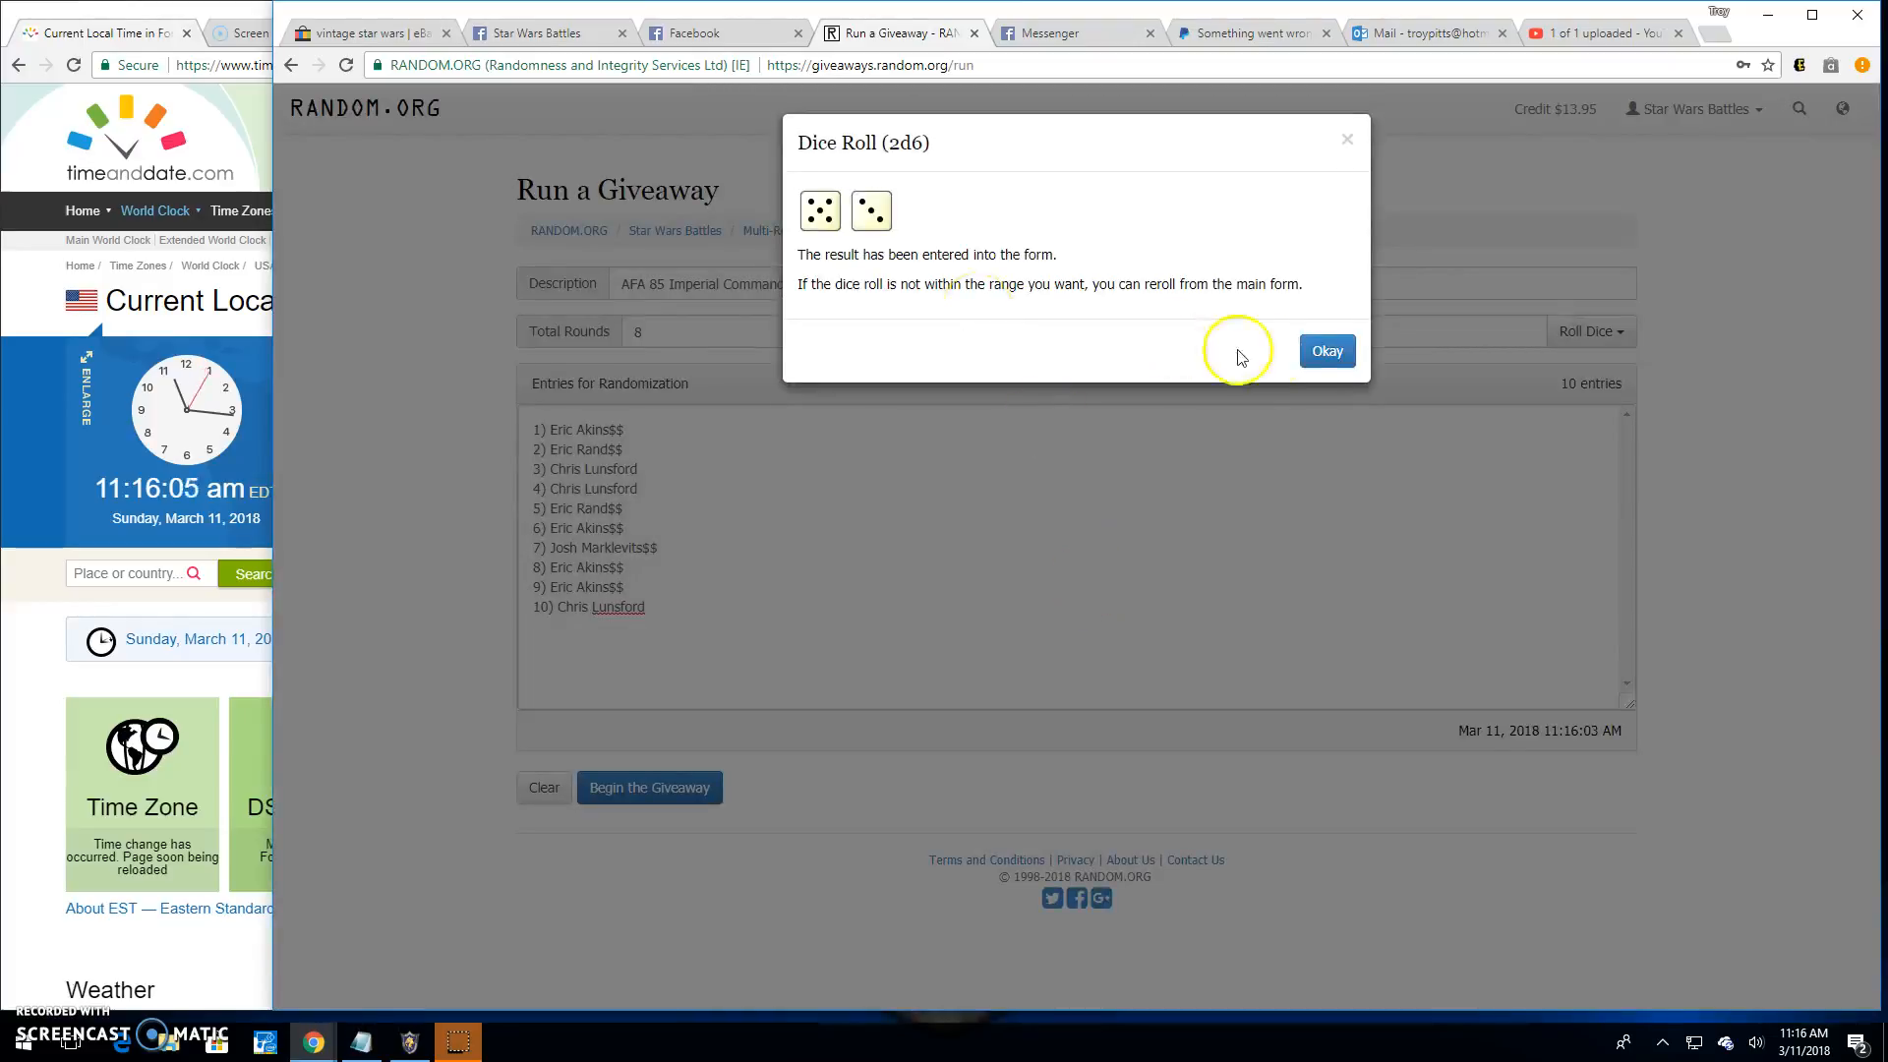
click(1326, 350)
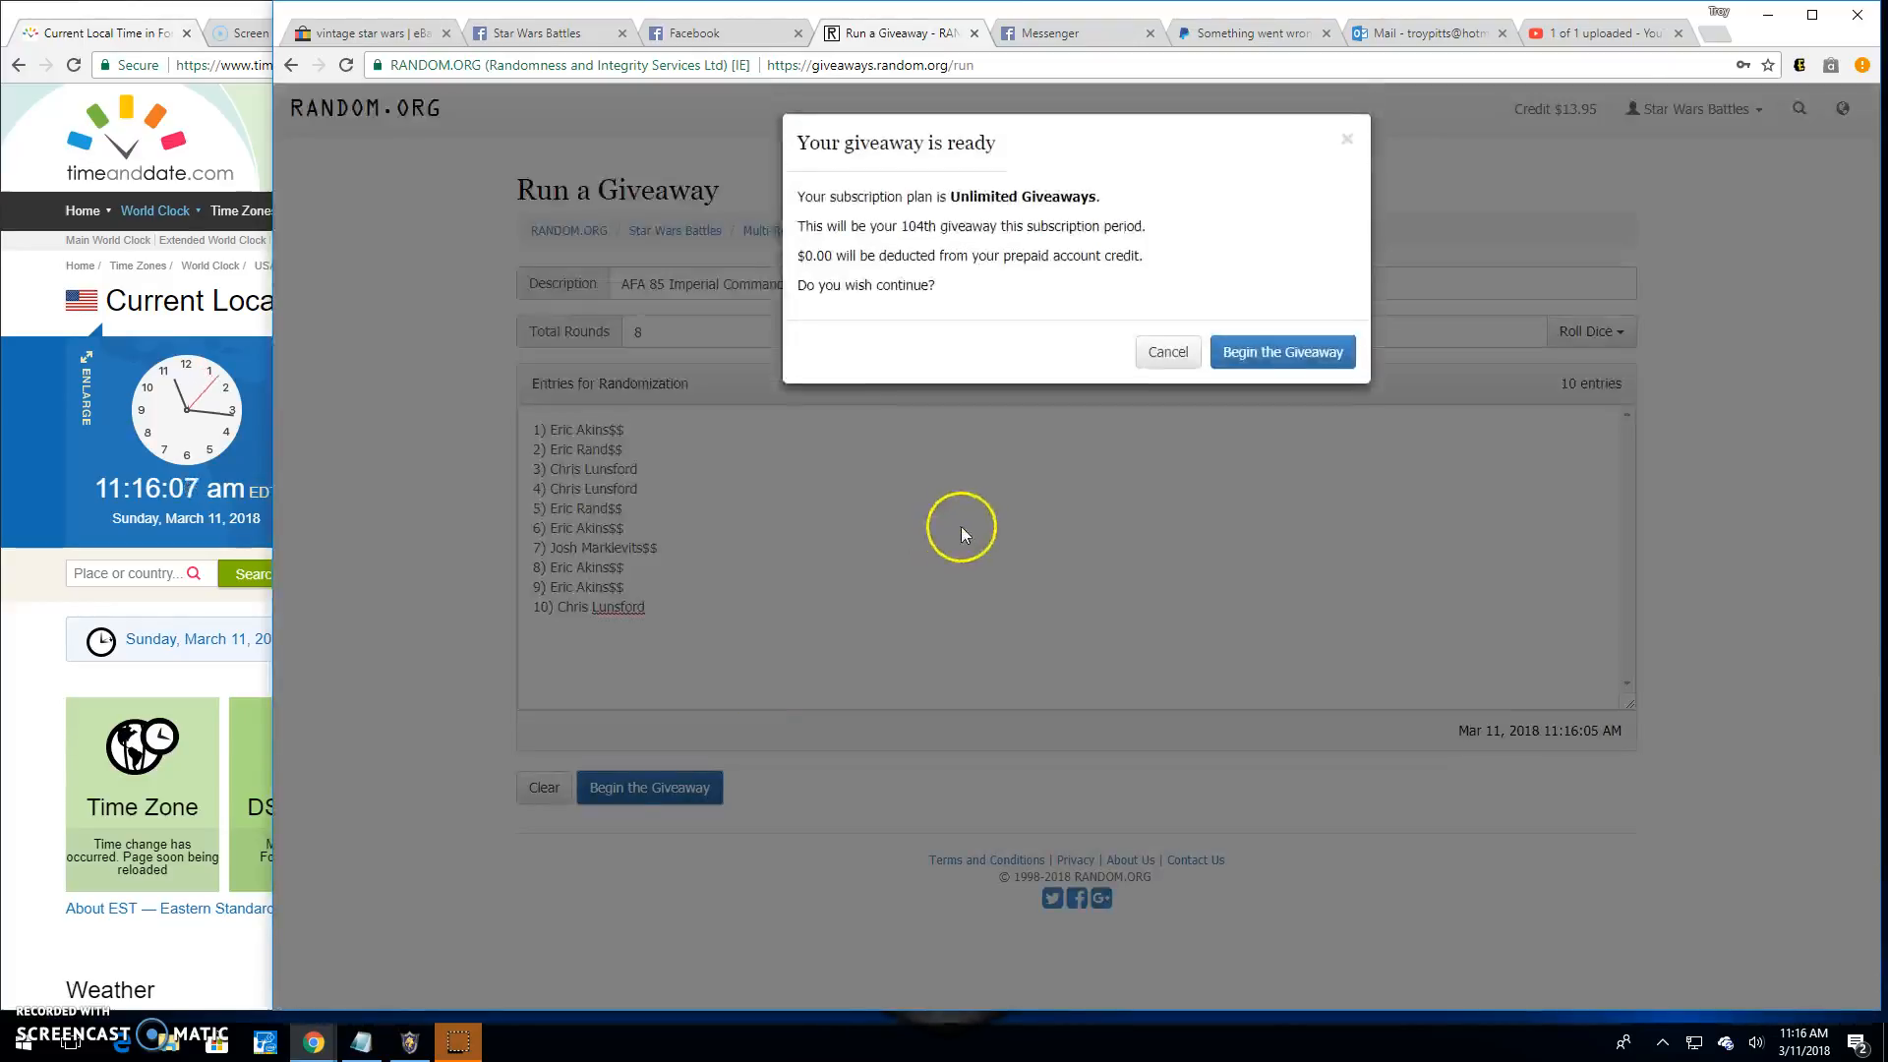
click(1280, 352)
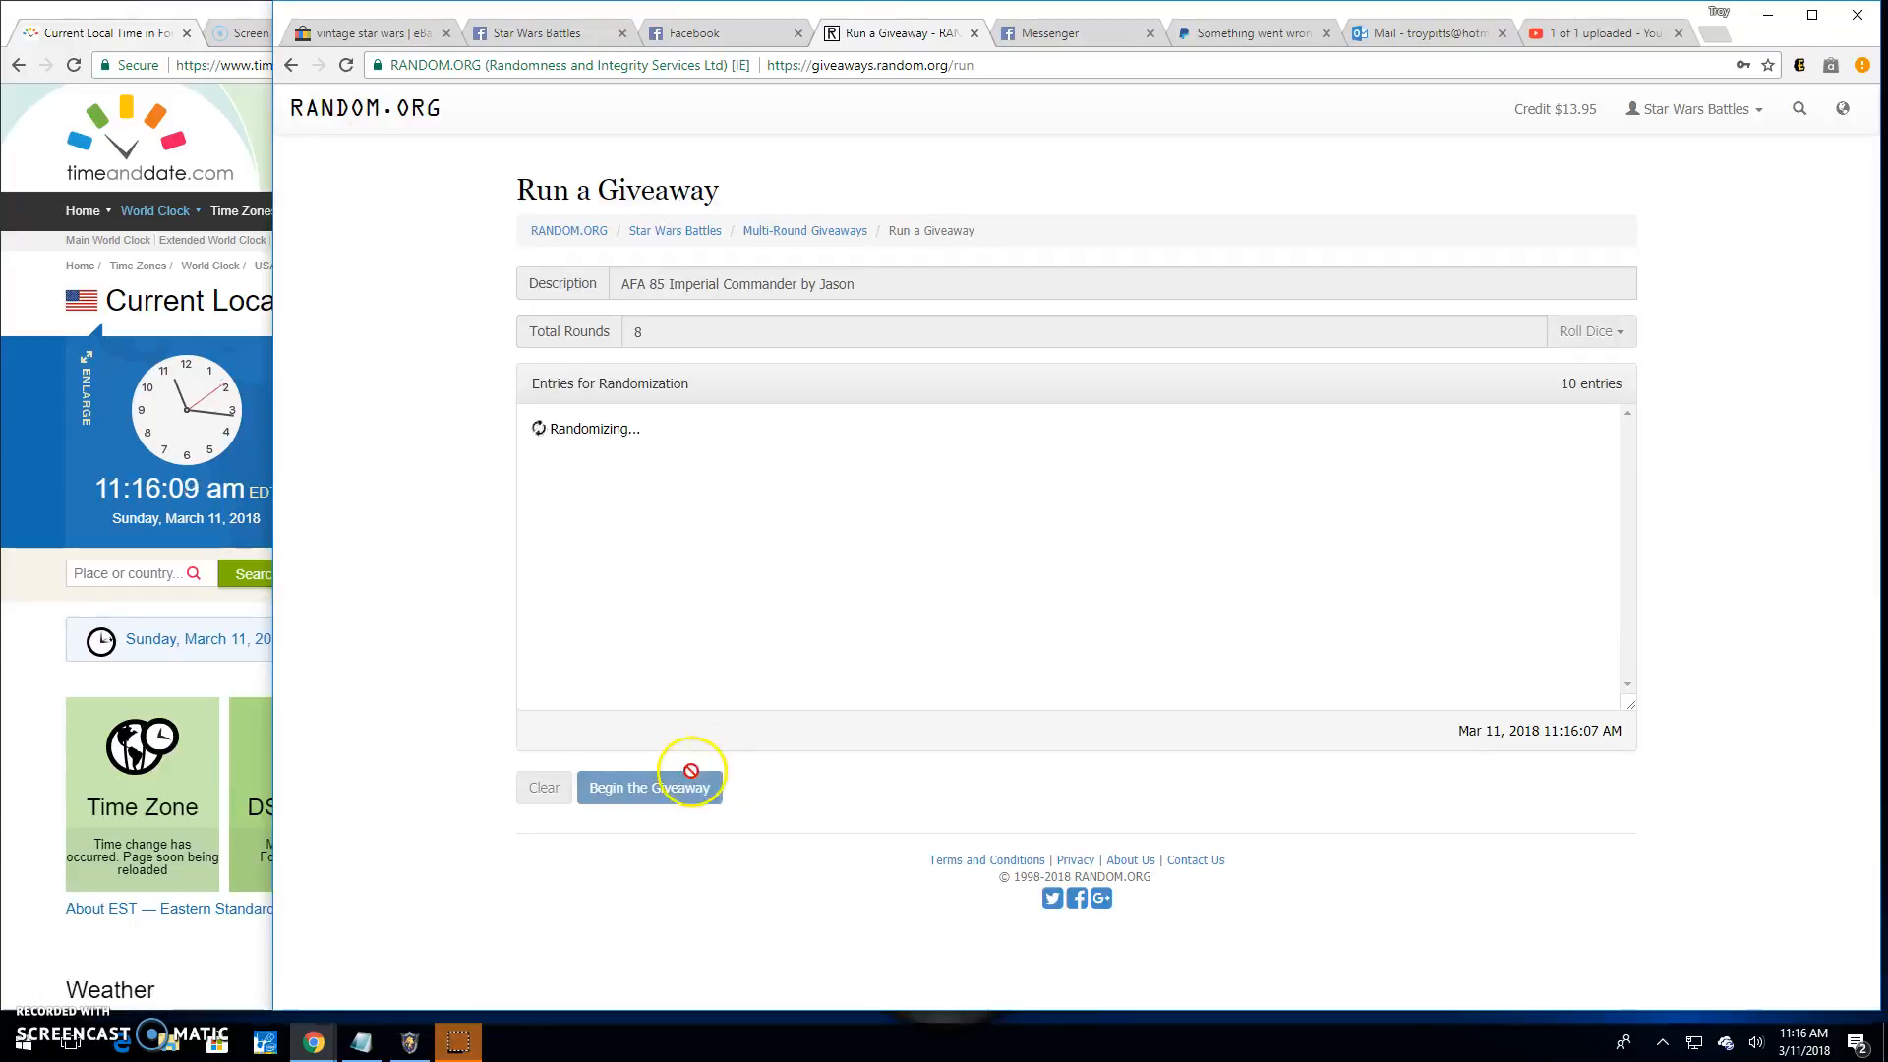
Step: Run the early randomization rounds, producing shuffled results through round 3
click(649, 786)
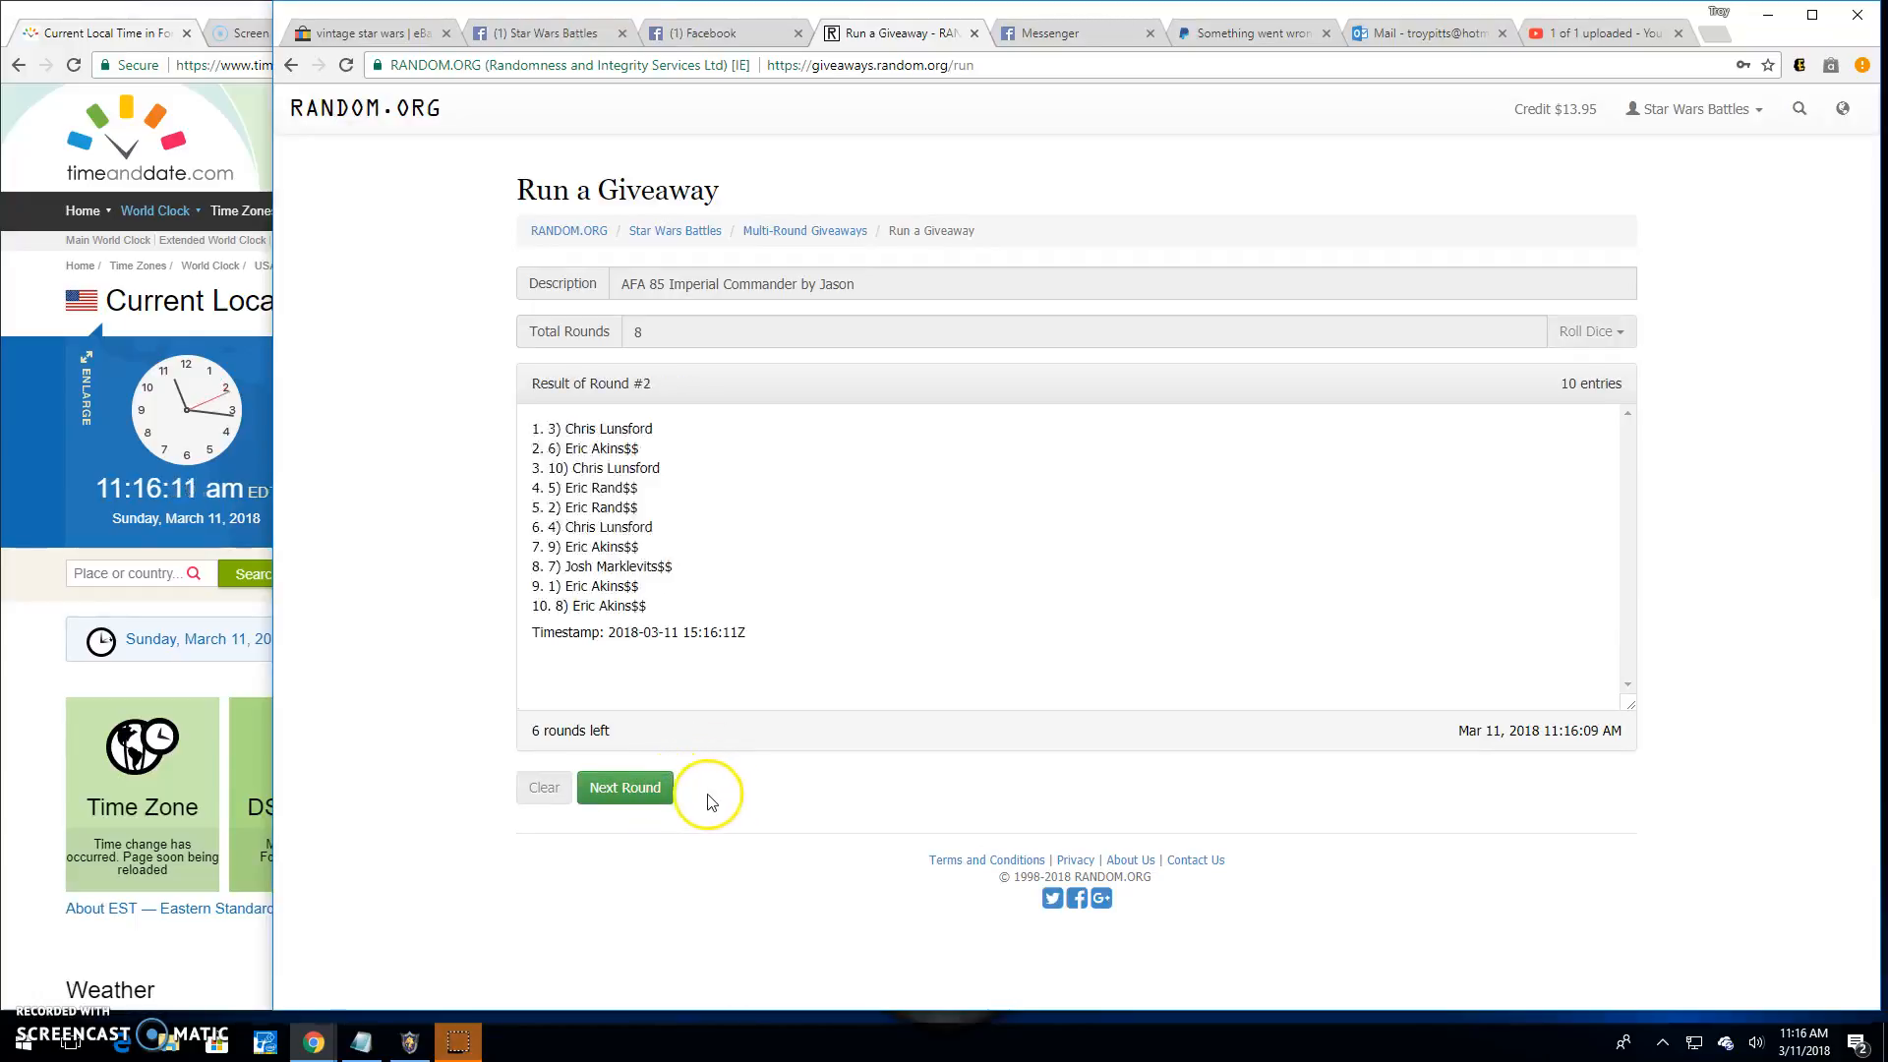
click(624, 786)
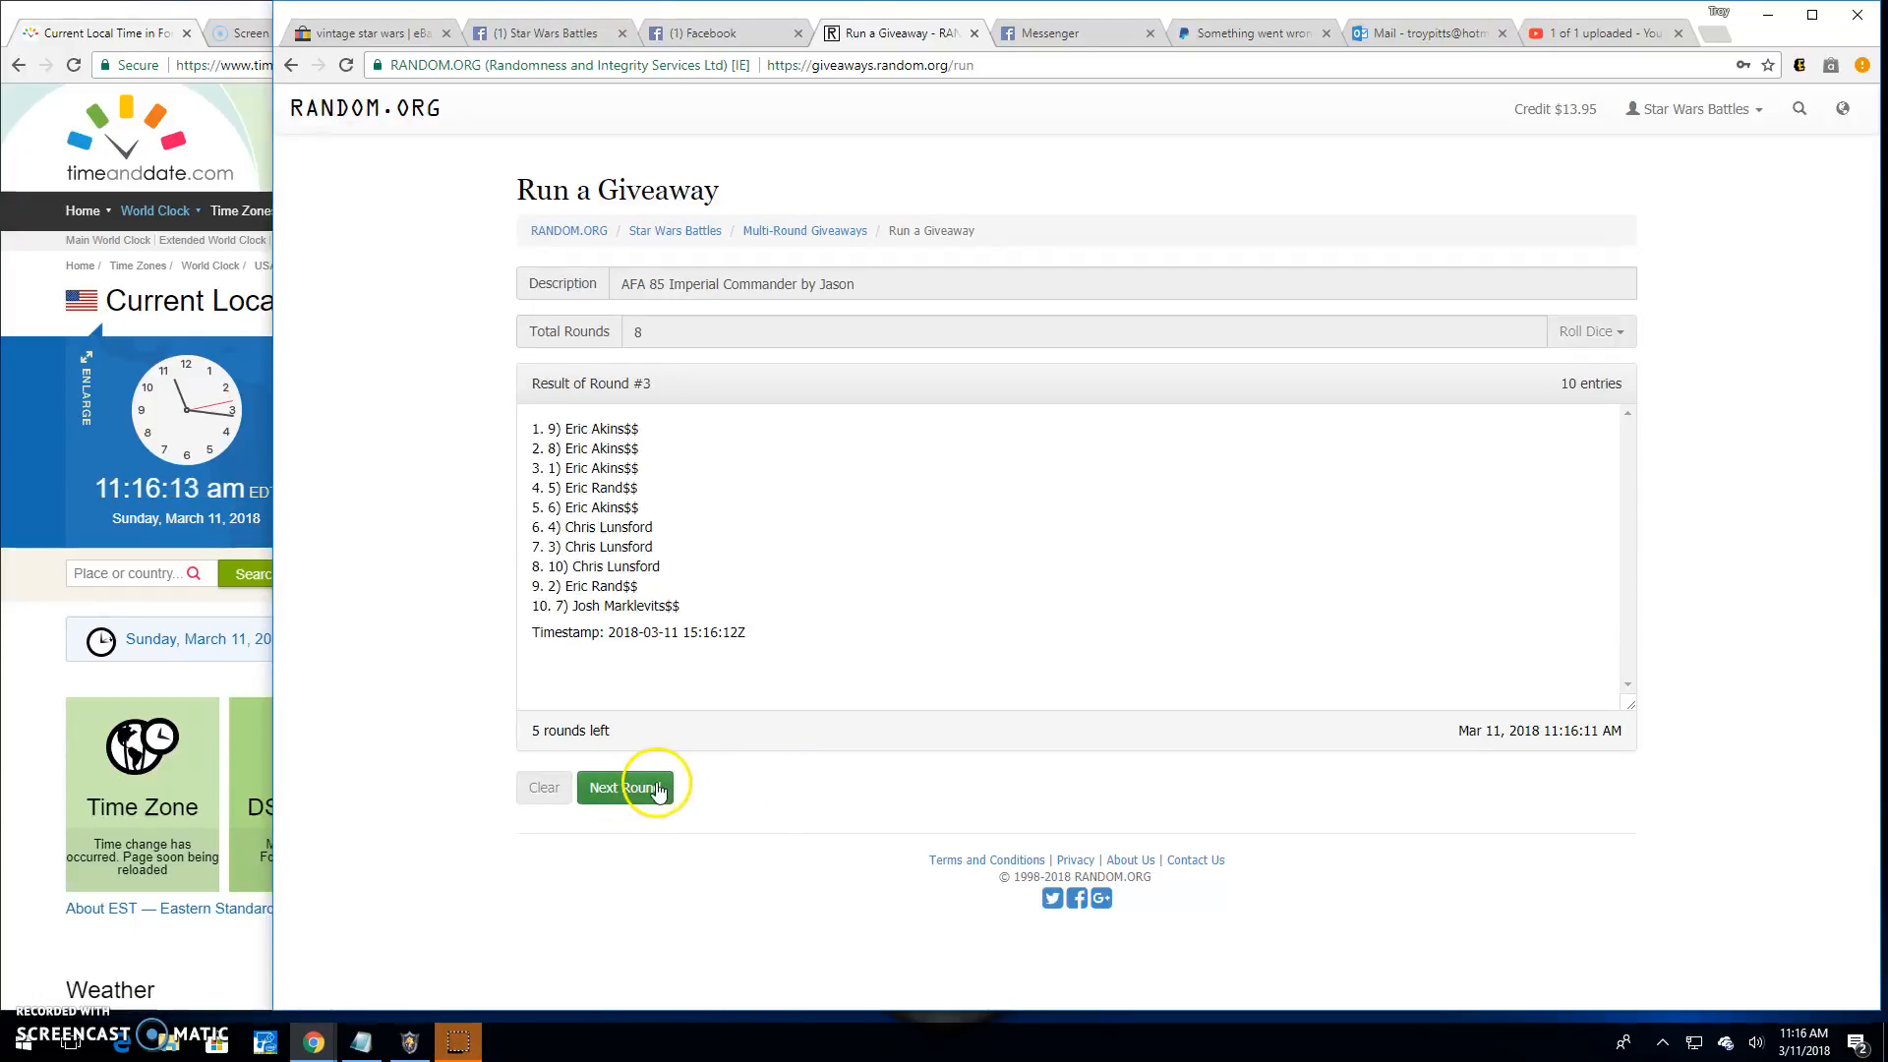
click(625, 786)
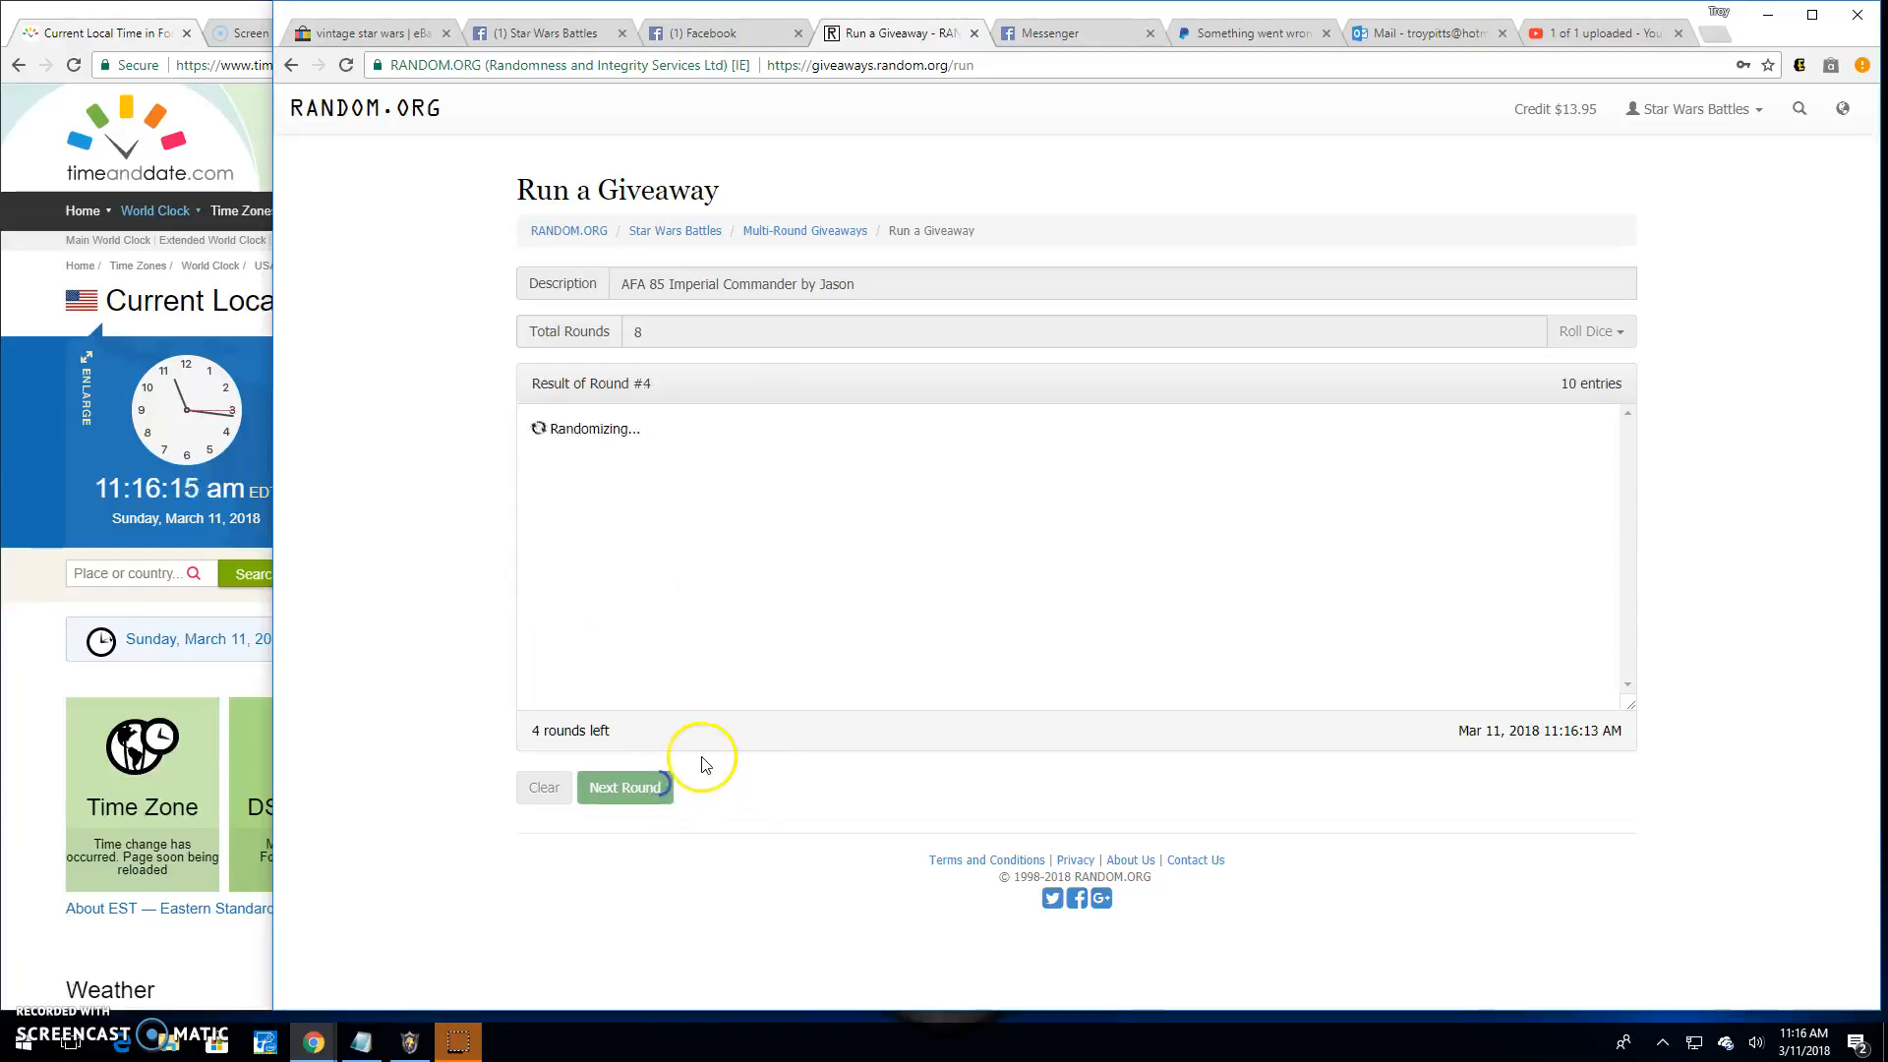
click(623, 786)
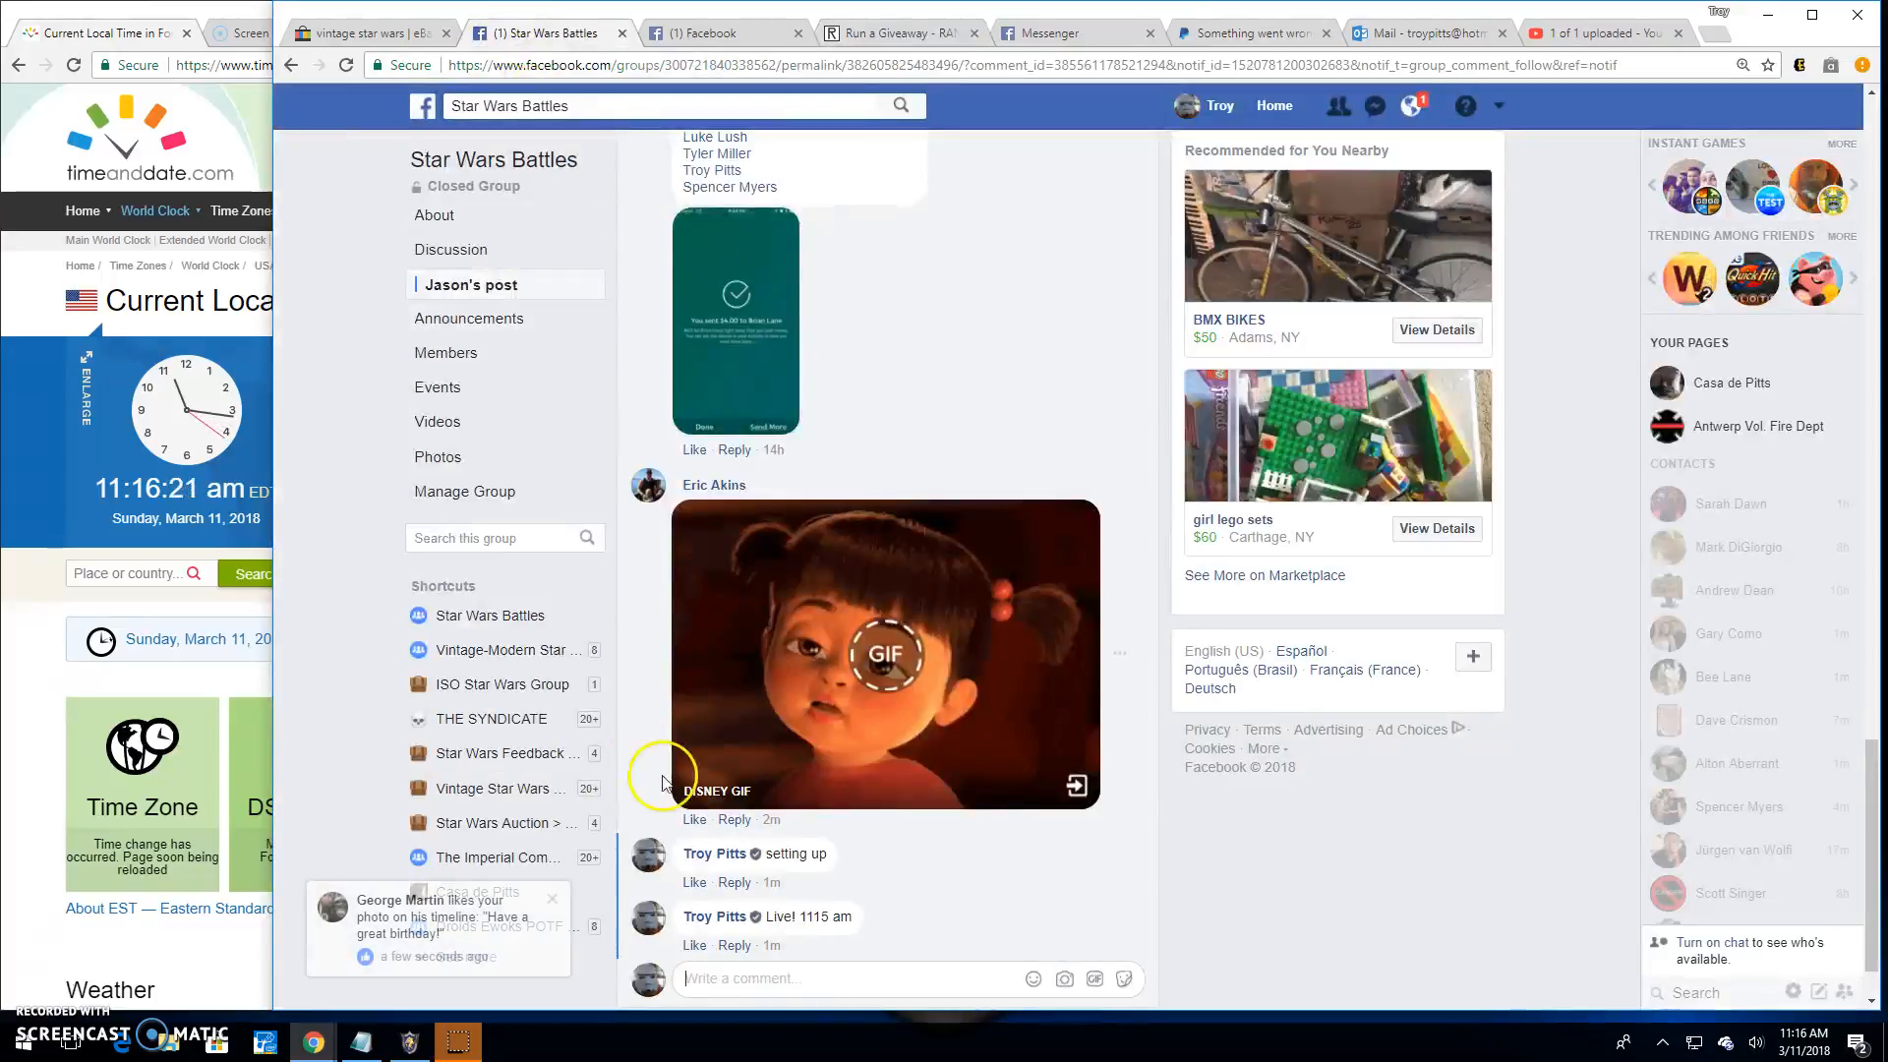
Step: Write a 'Final round! good luck' comment under the giveaway post
text(F)
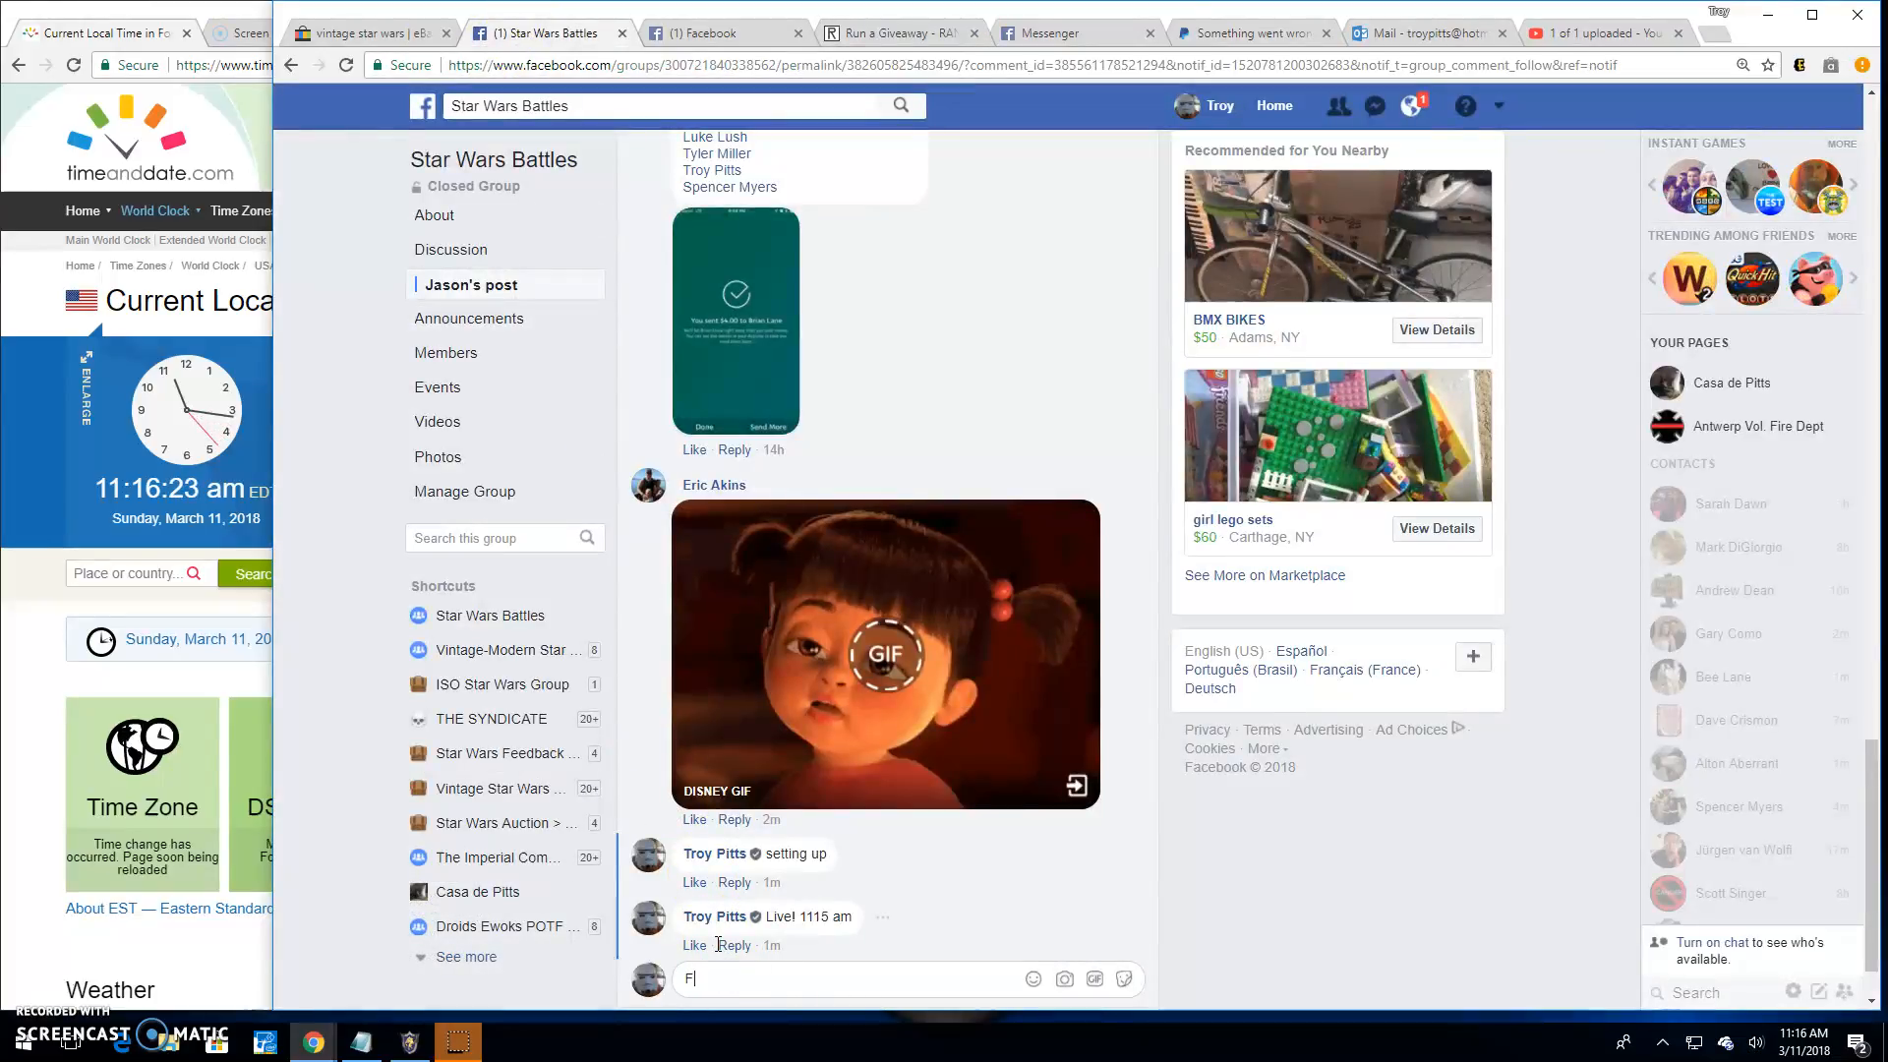
text(inal round!)
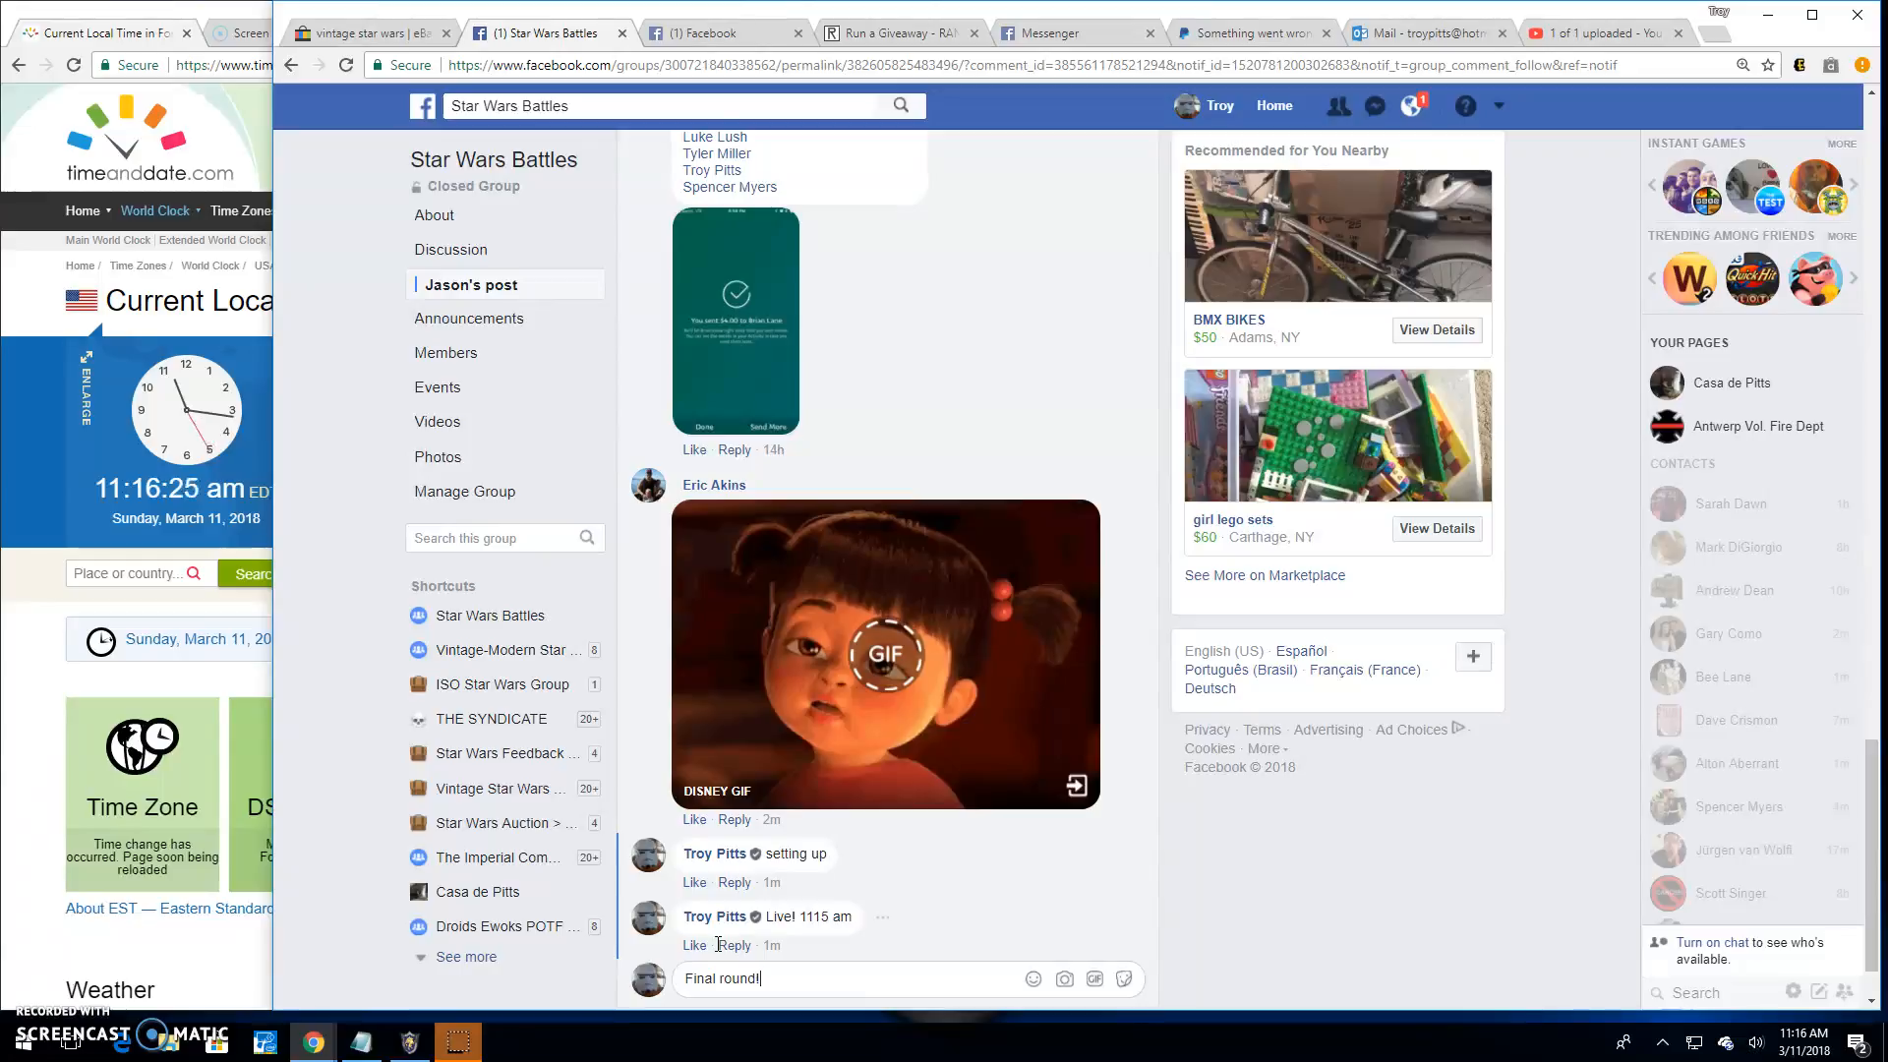
text(good luck)
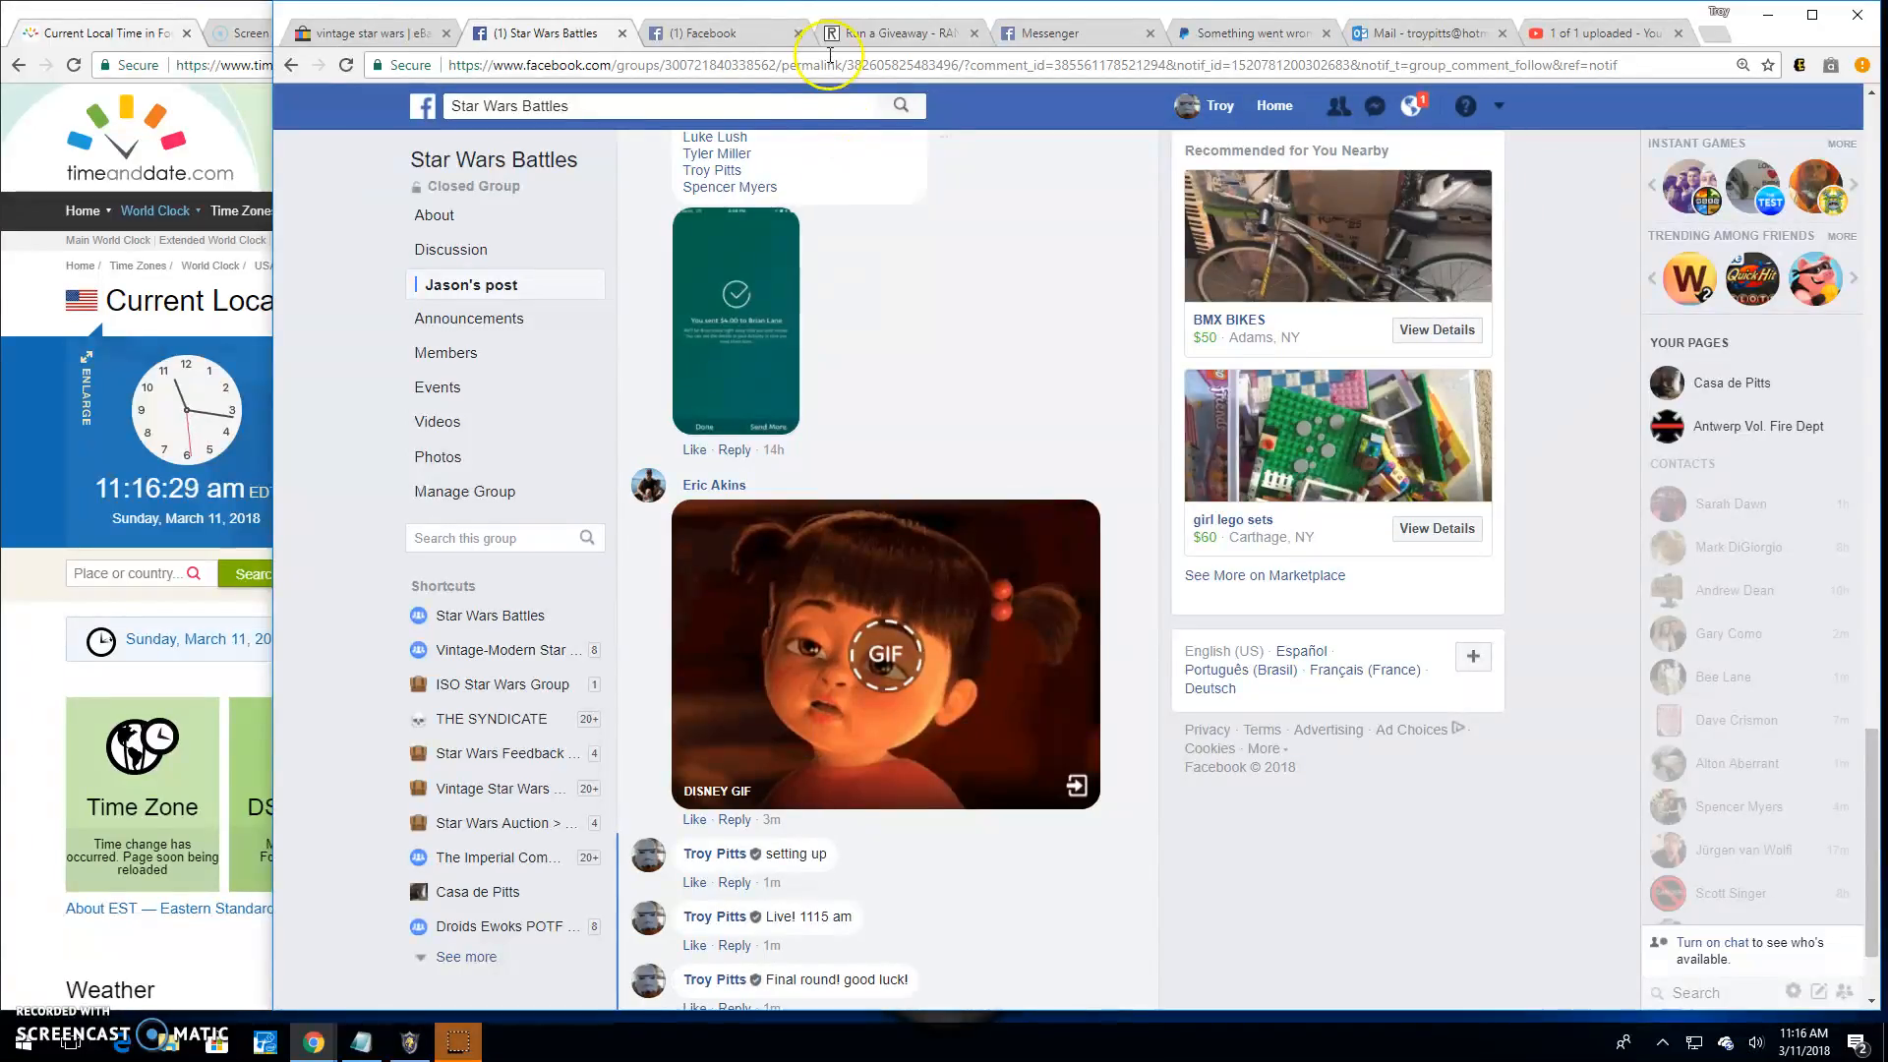
mouse_move(867, 42)
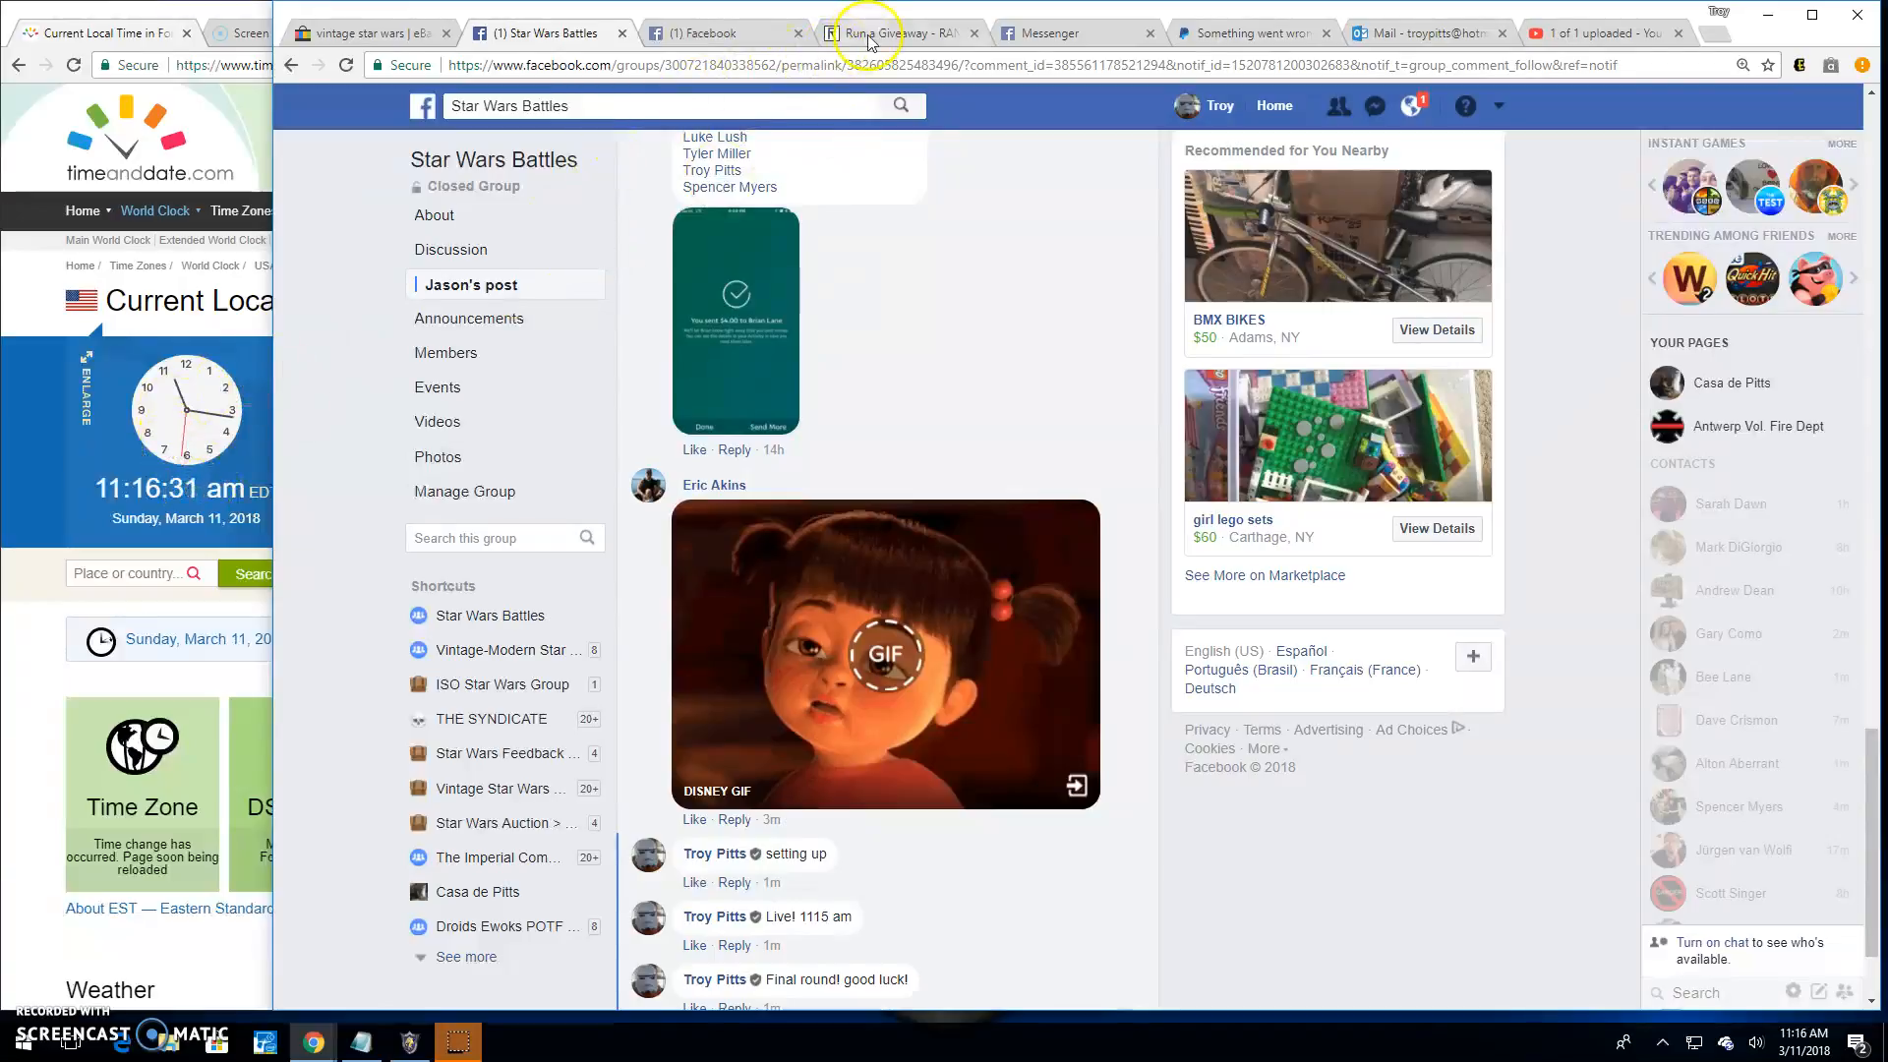
click(897, 33)
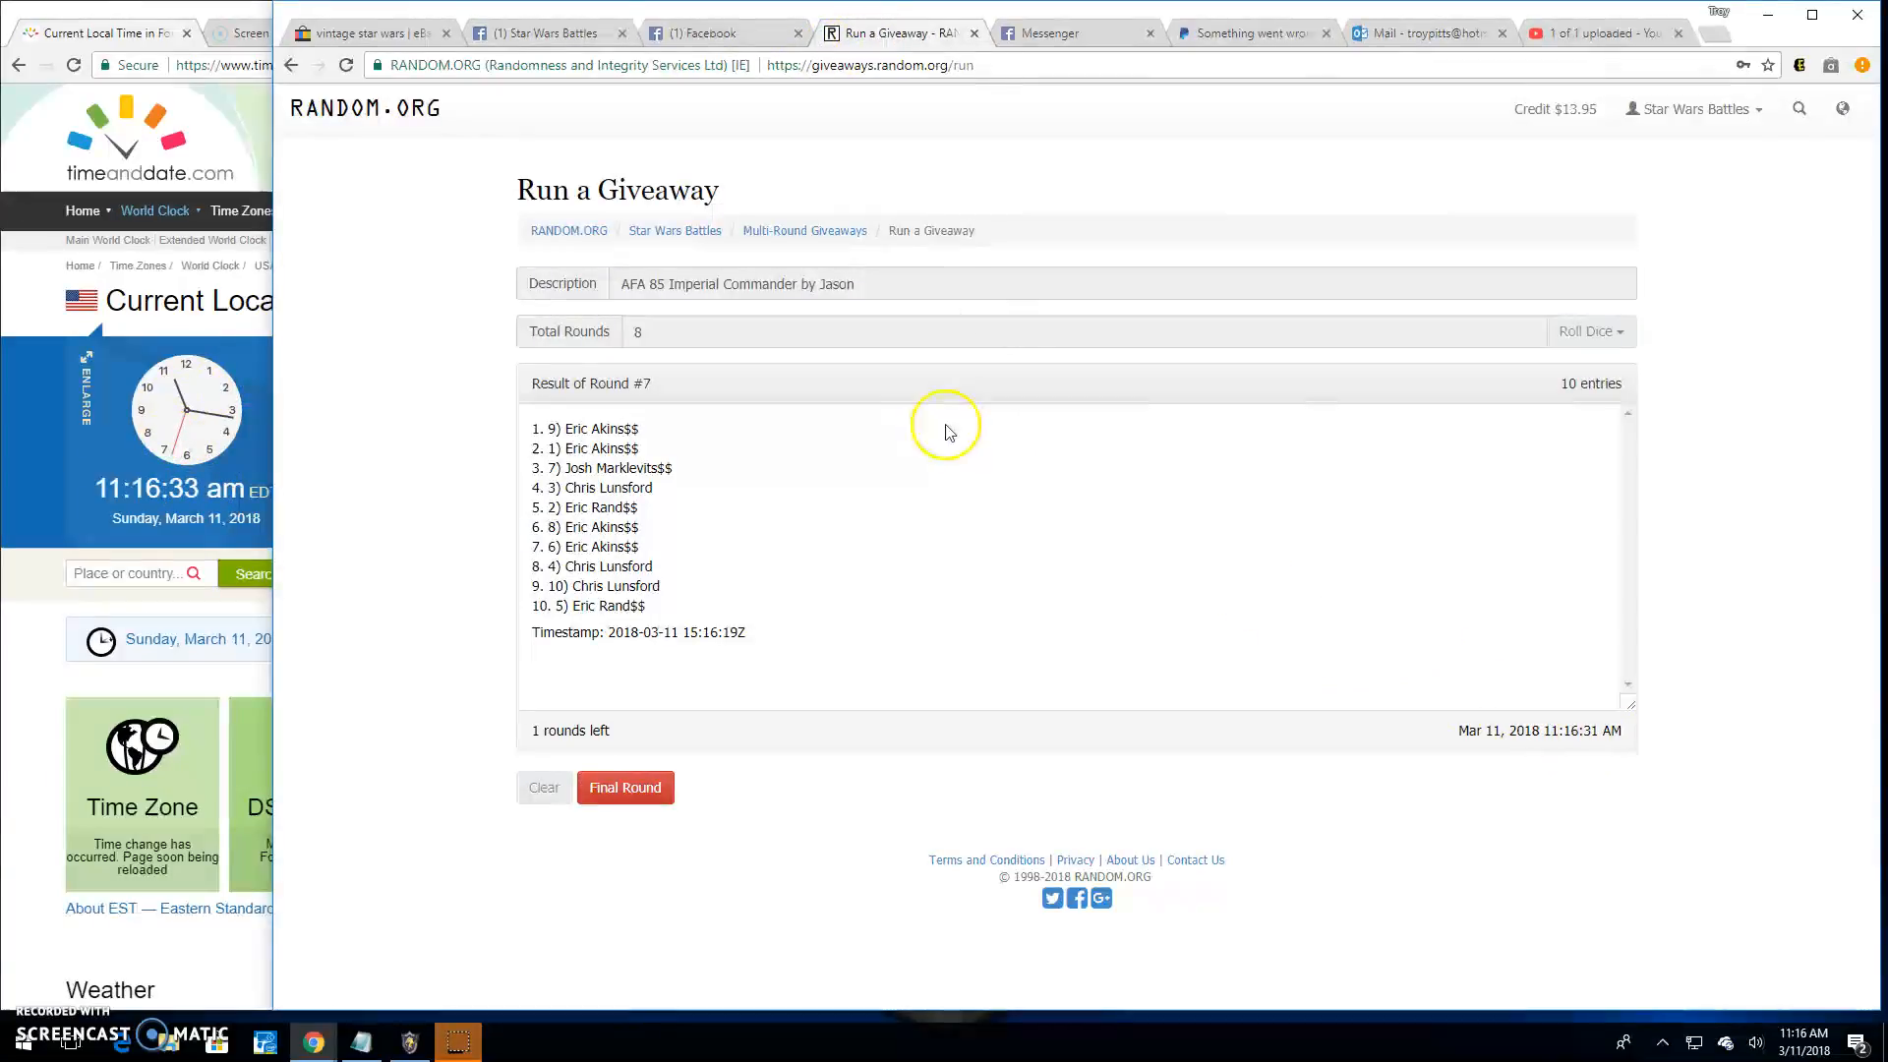
click(623, 787)
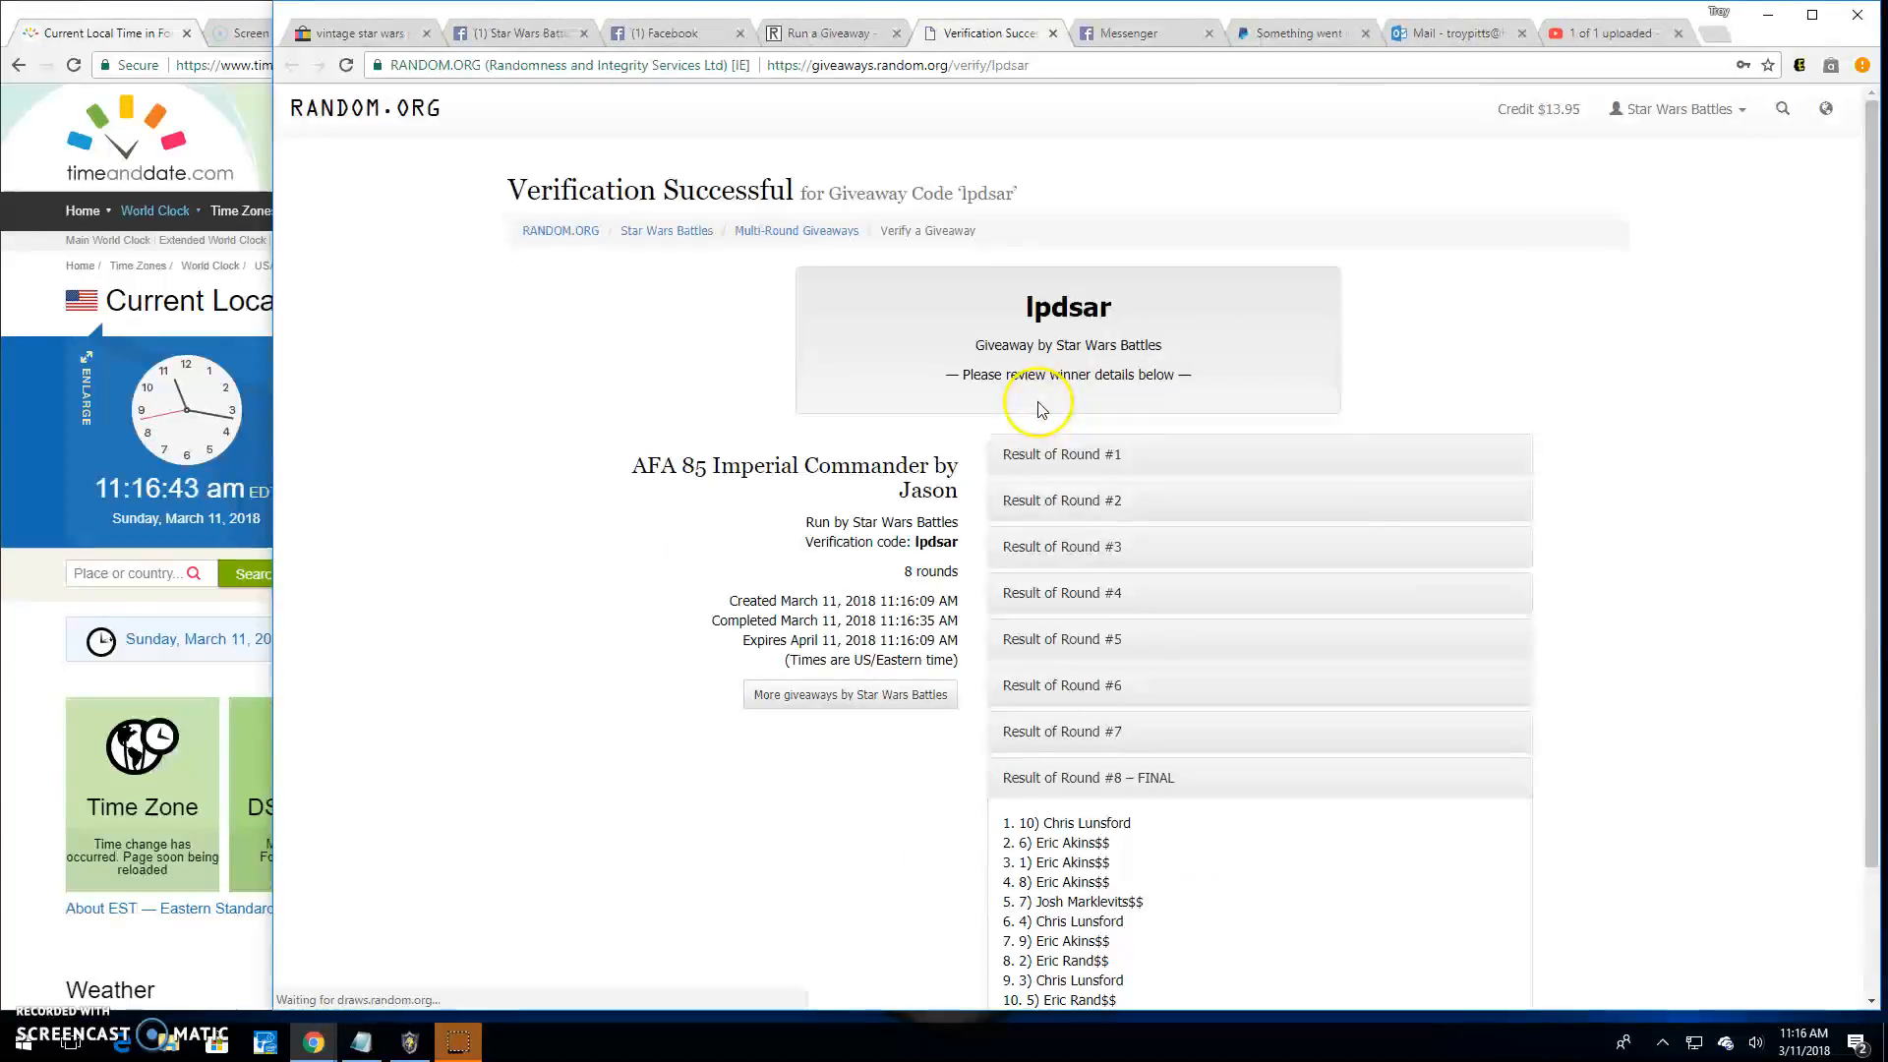
mouse_move(995, 391)
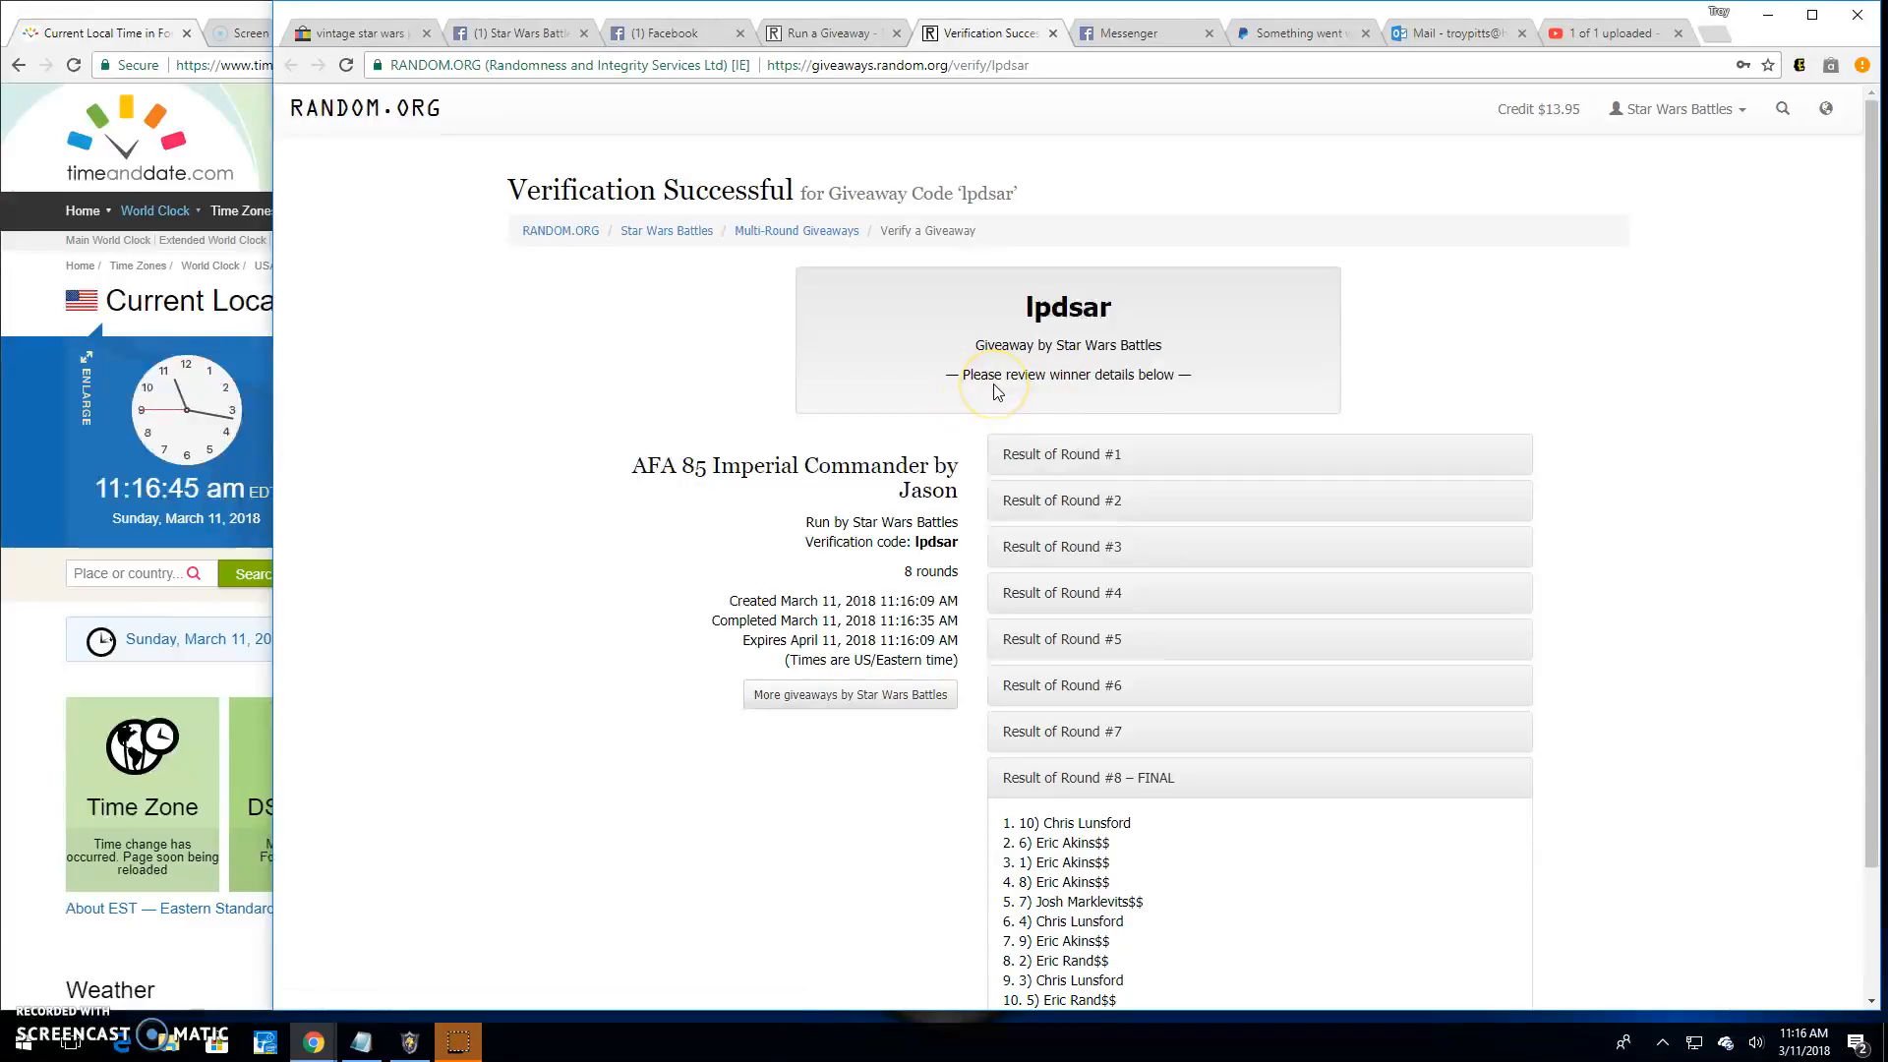
scroll(down, 3)
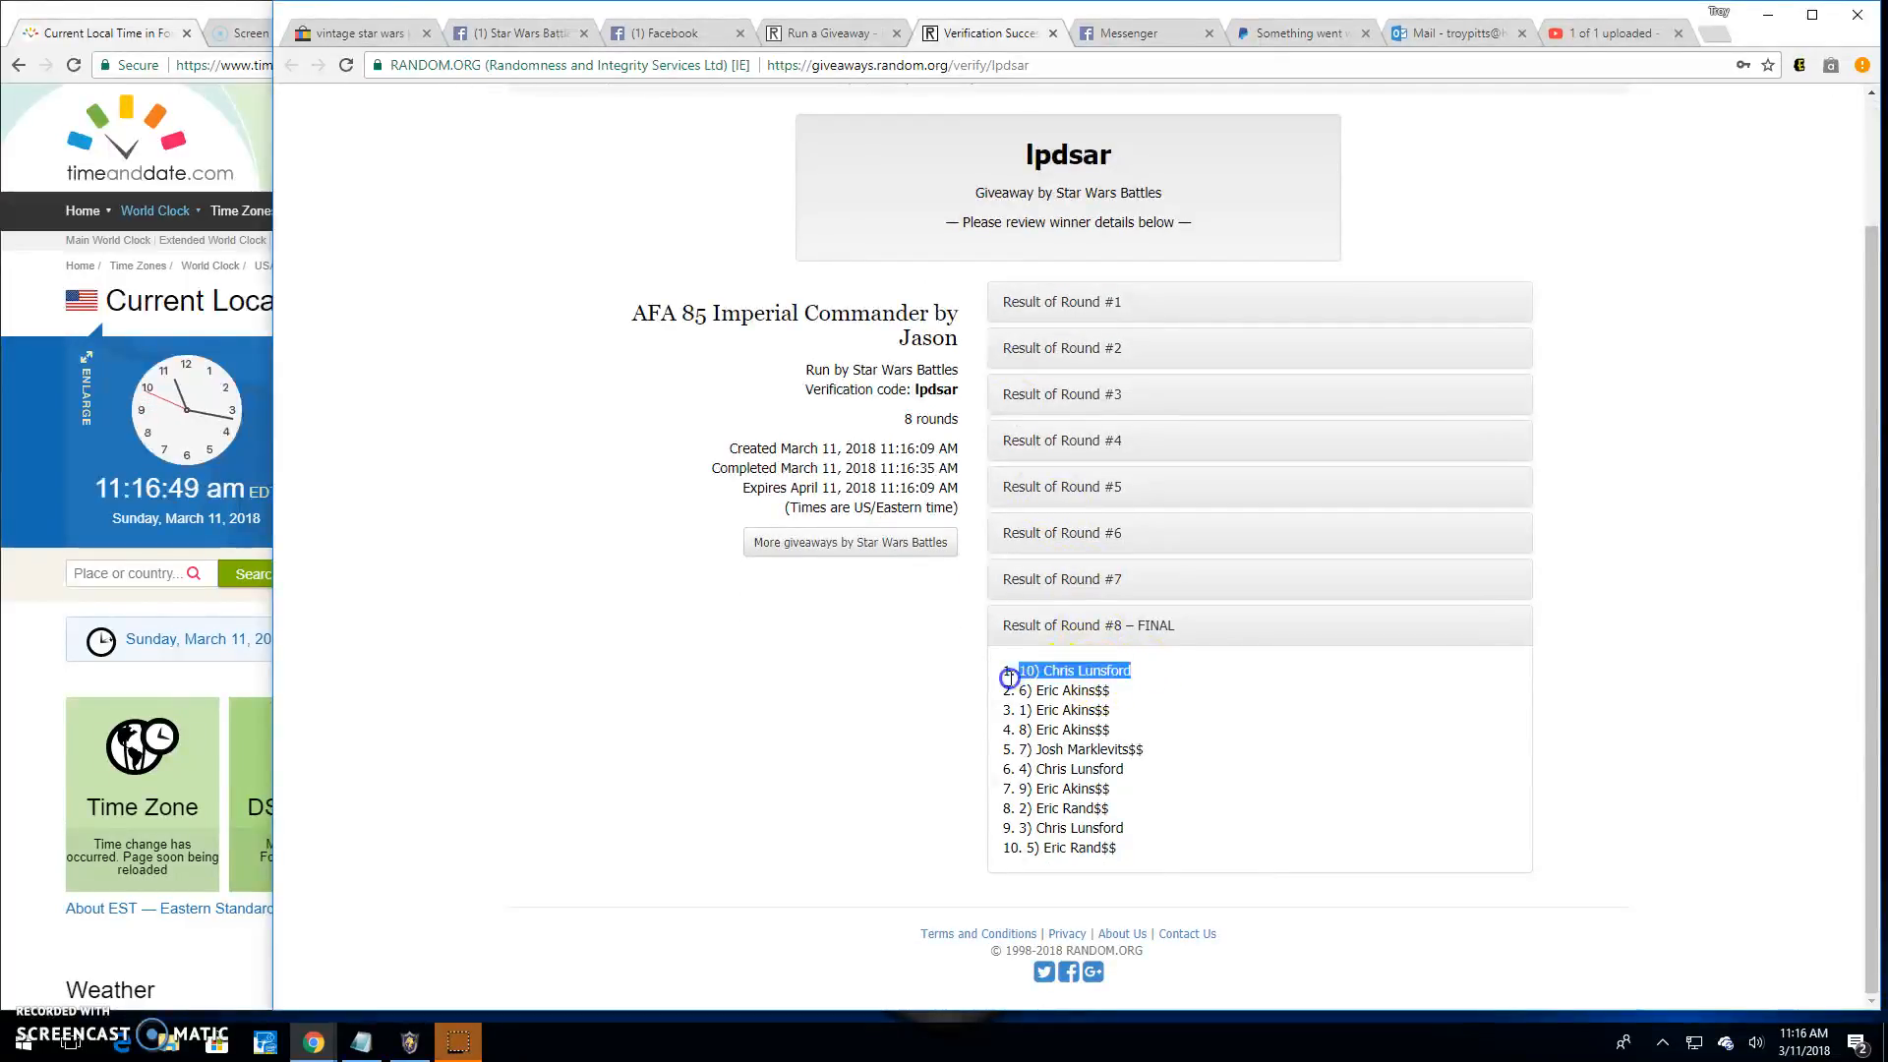
click(517, 33)
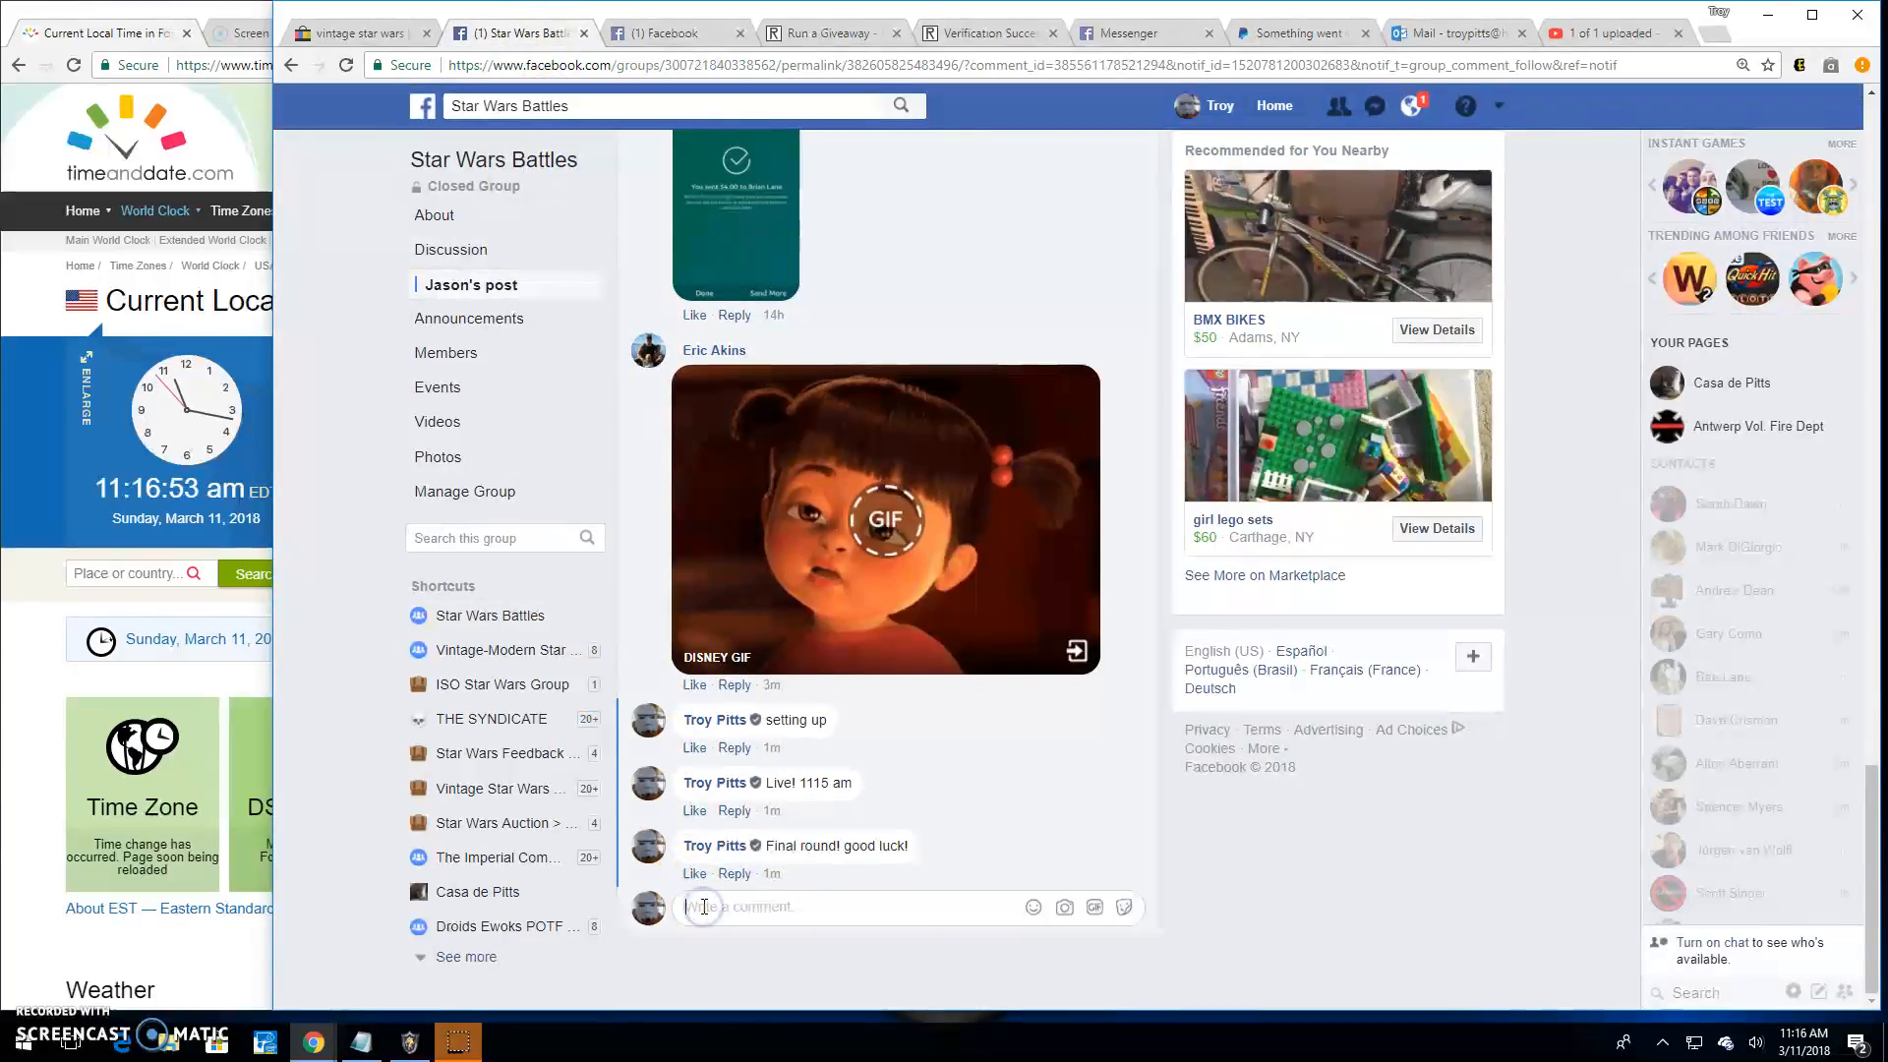
Step: Write a 'Done! 1116 a' finish-time comment under the giveaway post
text(Done!)
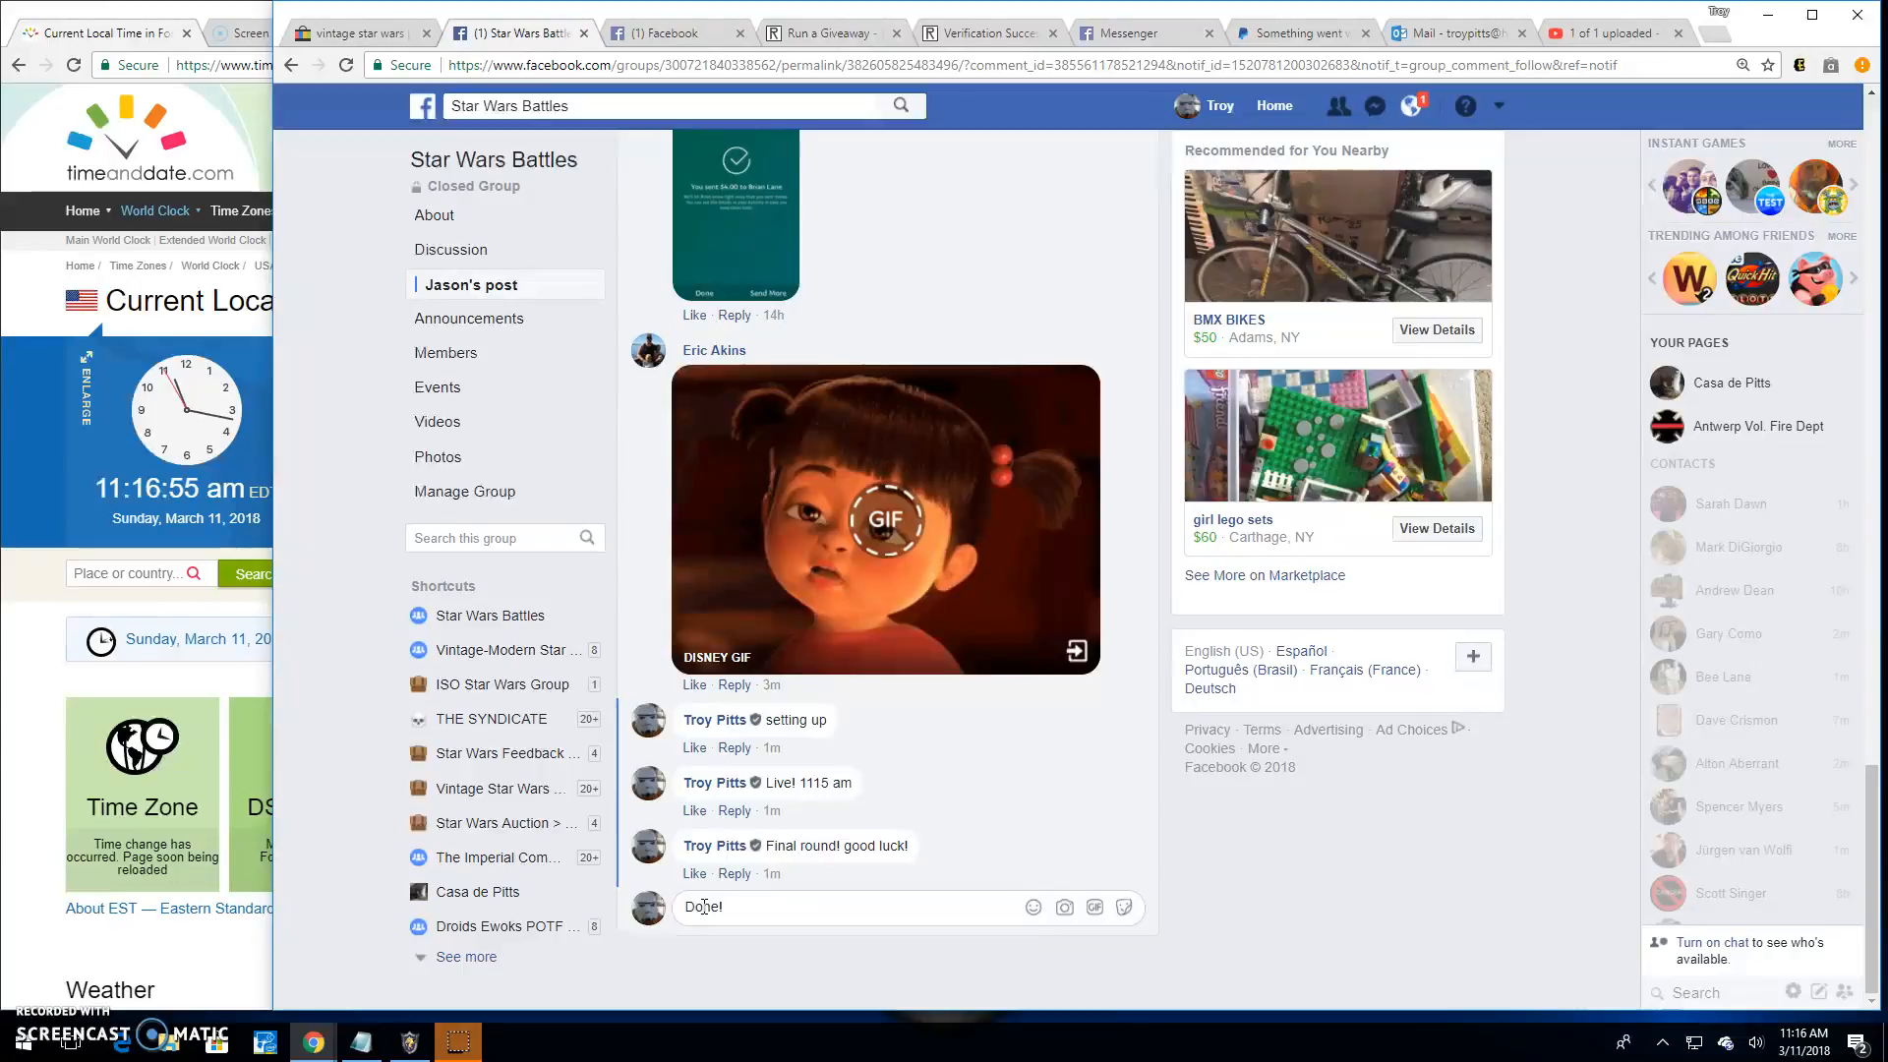
text(1116 a)
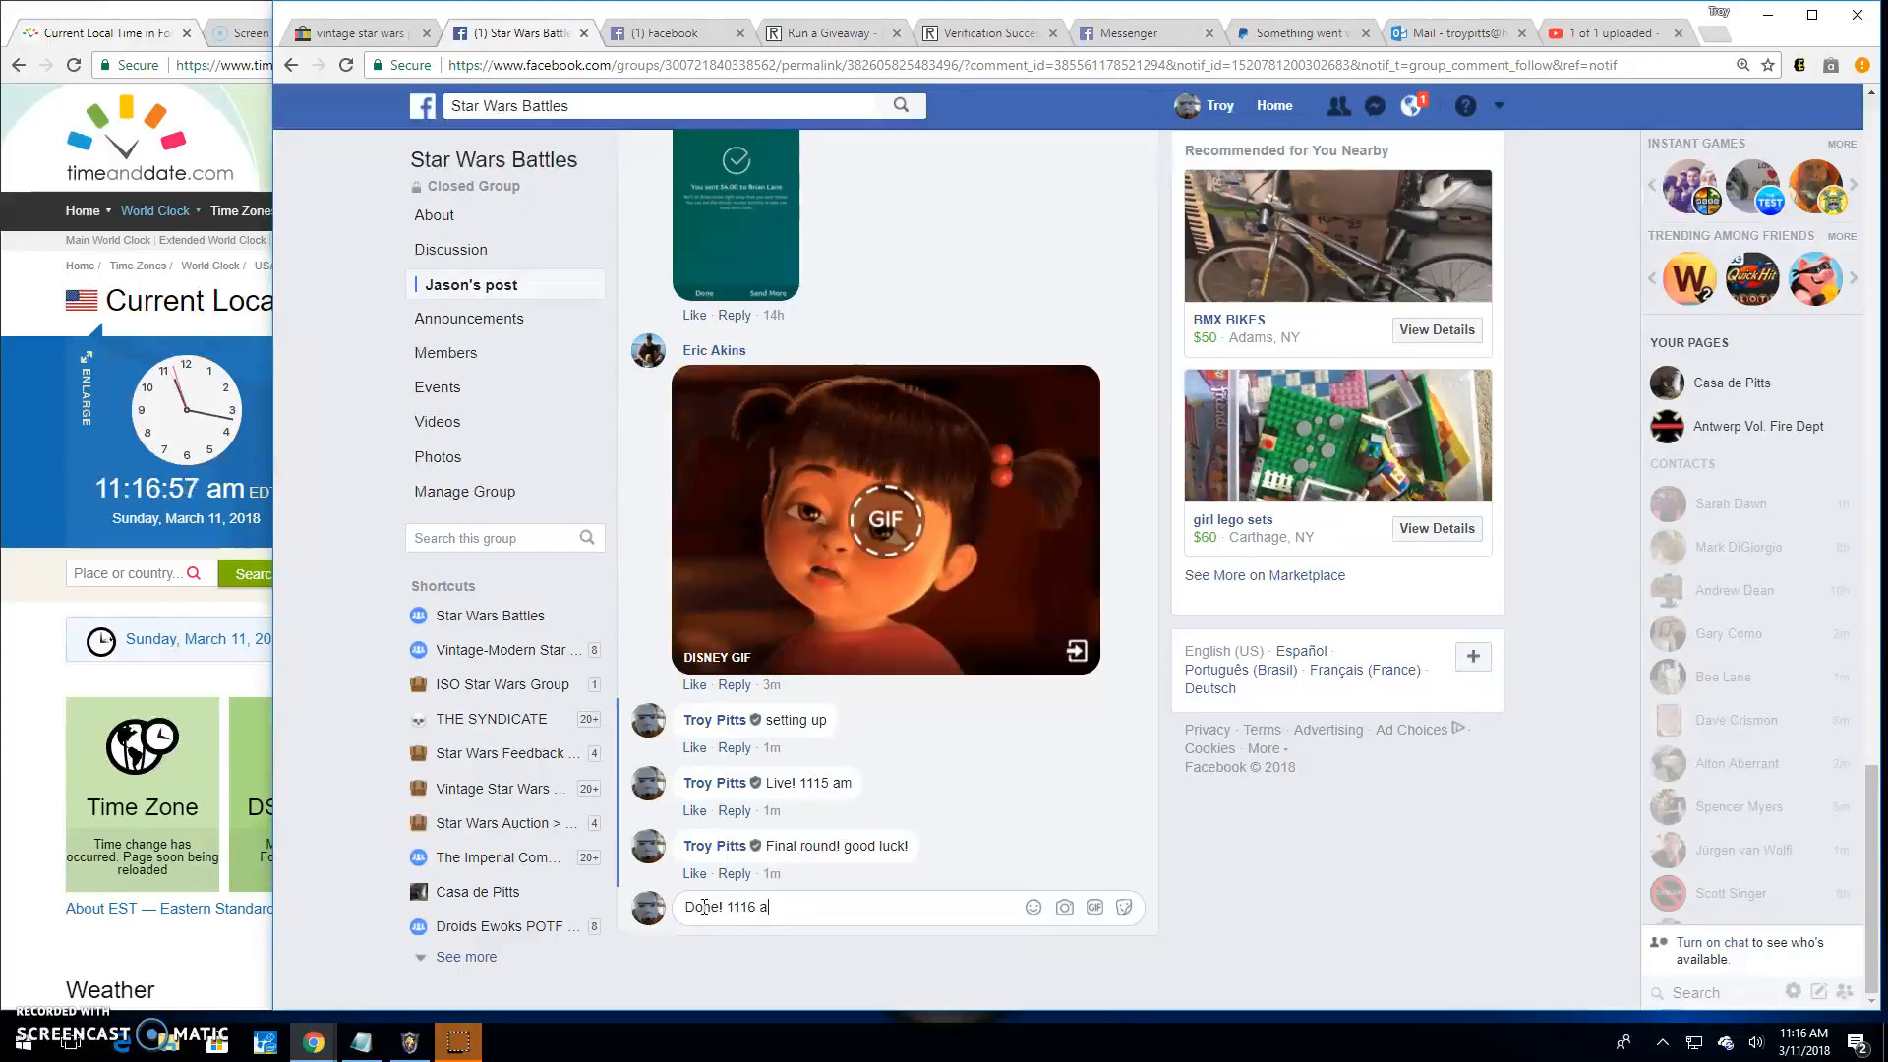